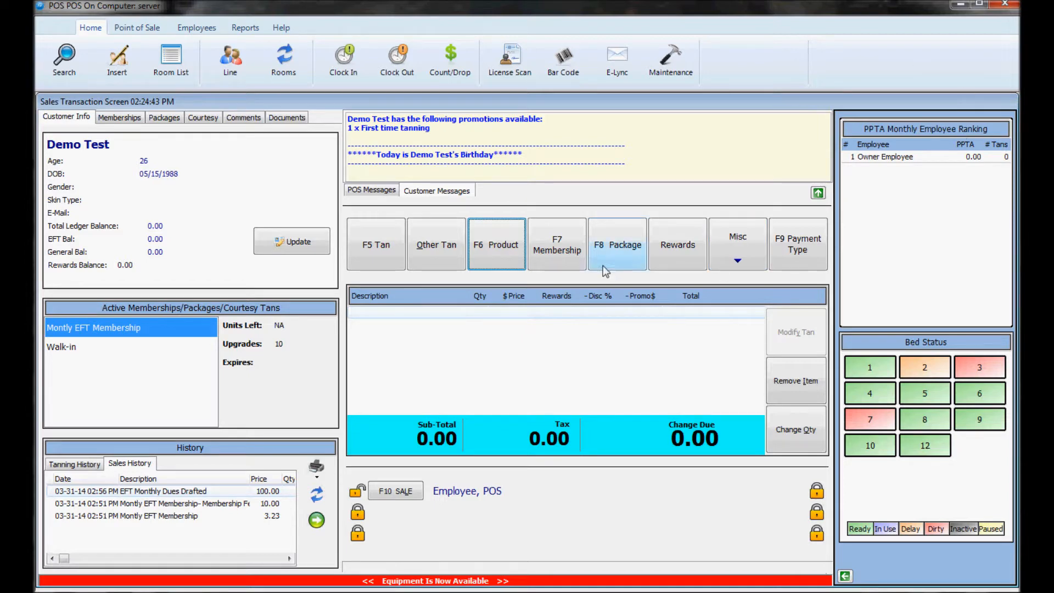
mouse_move(491, 540)
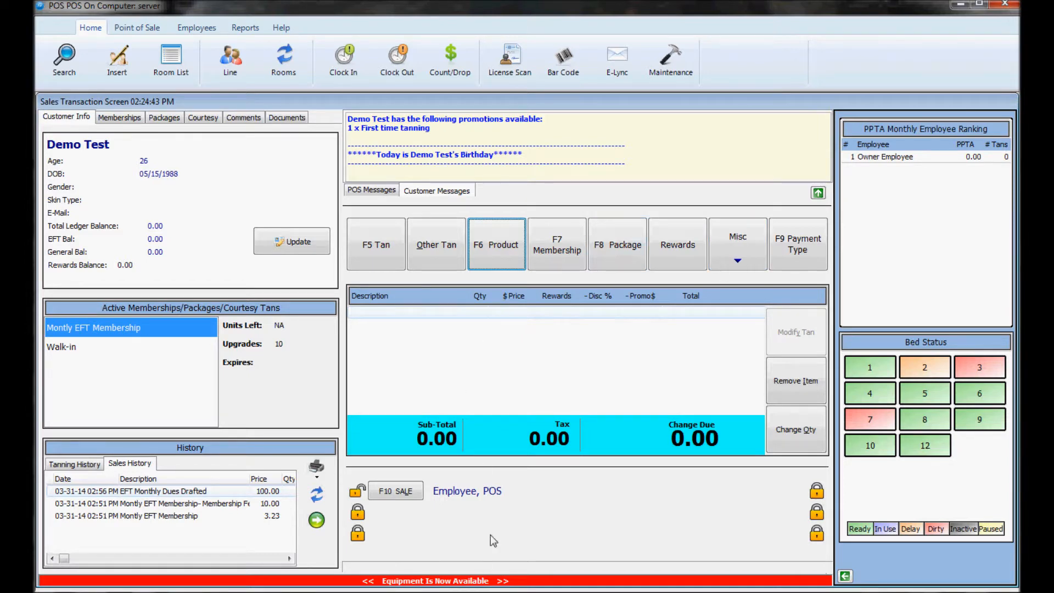
mouse_move(478, 500)
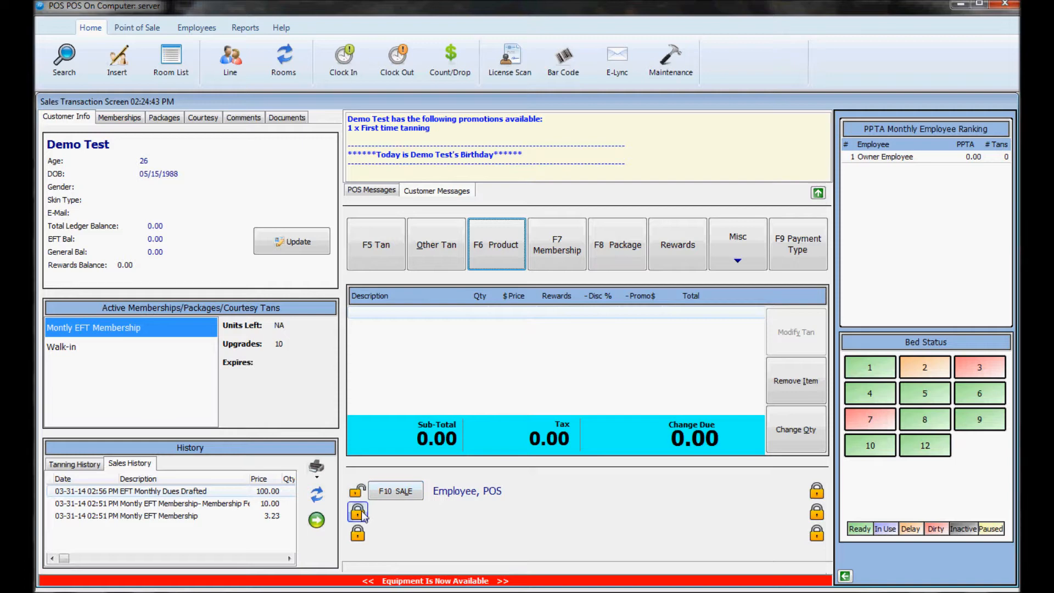
Sign the Owner in as a second cashier and start a product sale on their line.
left_click(357, 511)
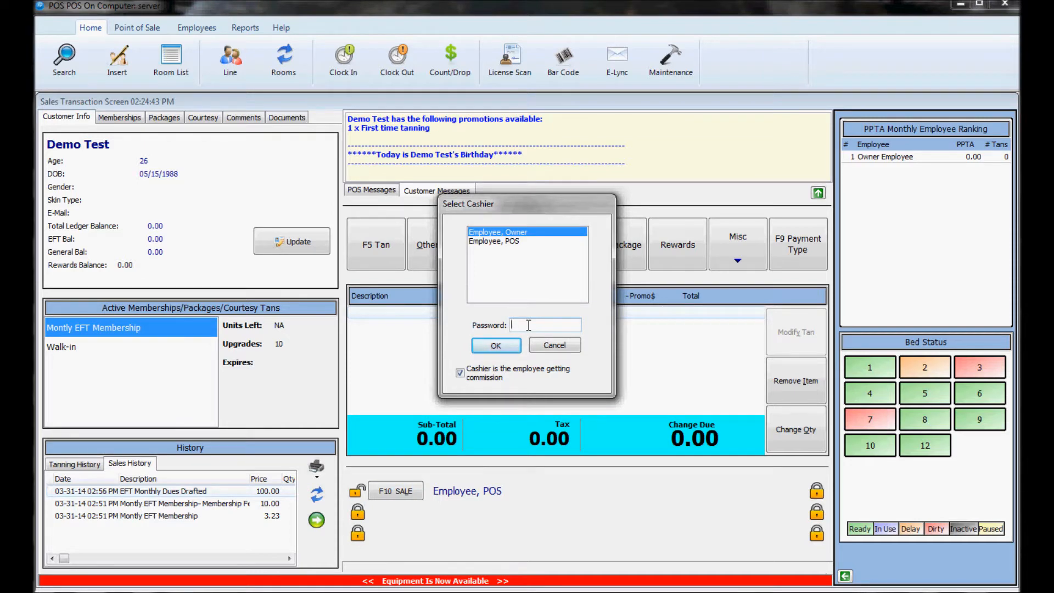
left_click(495, 345)
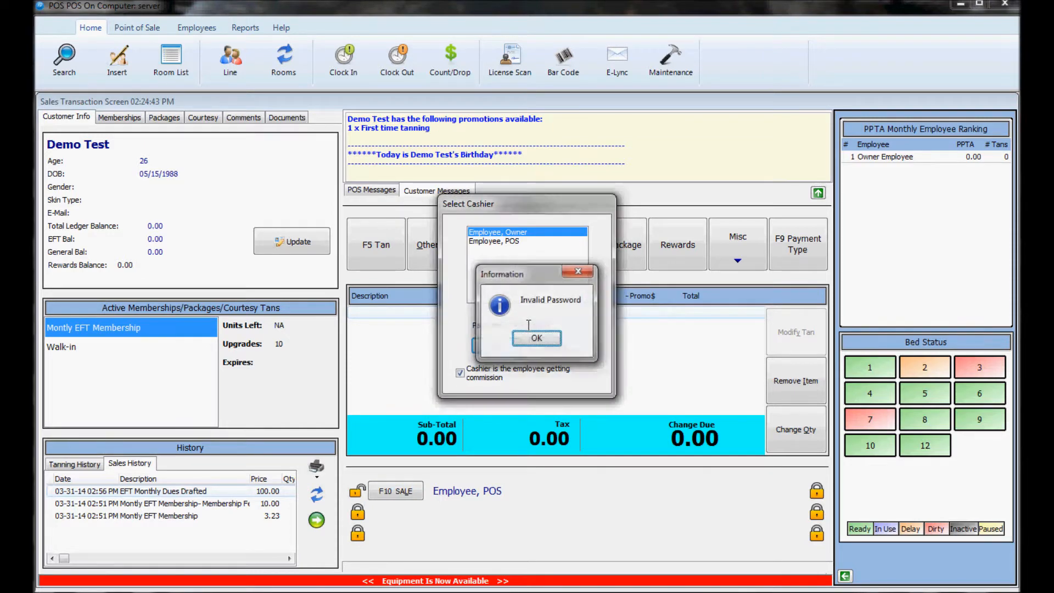
left_click(536, 338)
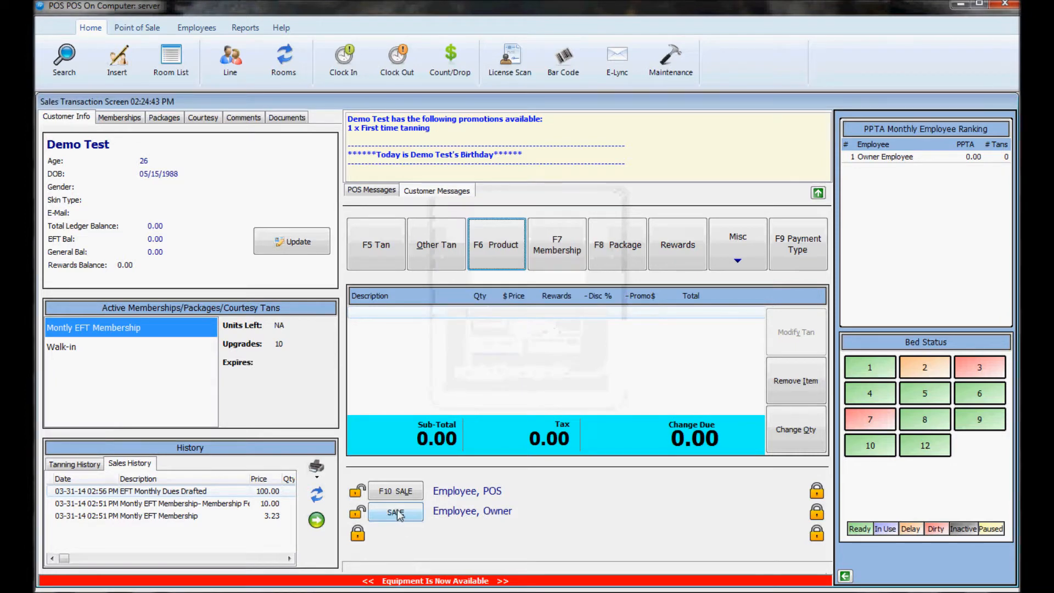
left_click(496, 244)
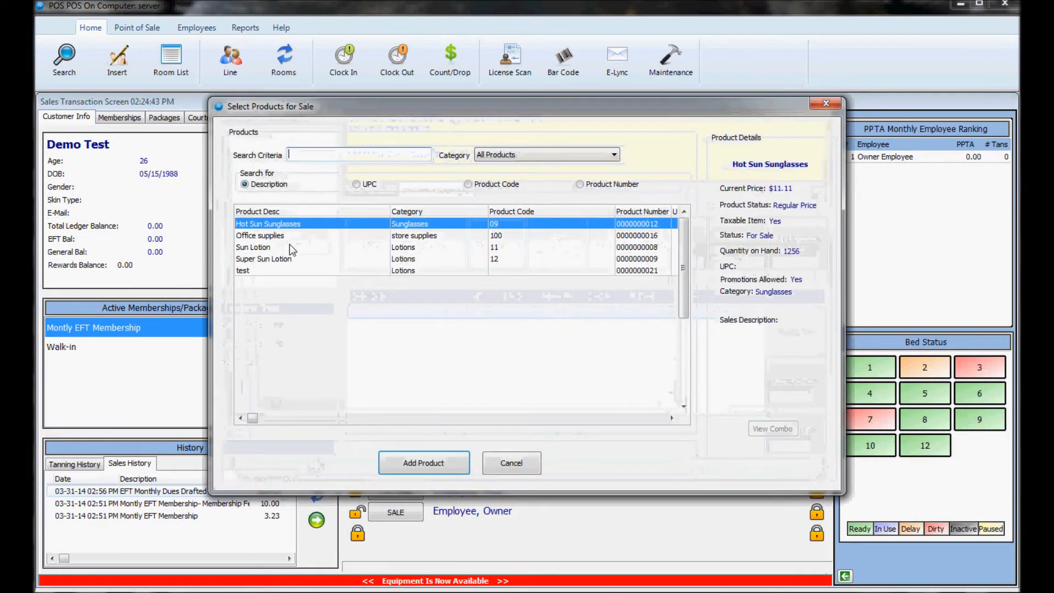
Add one Sun Lotion to the sale, bringing the amount due to 13.87.
left_click(424, 462)
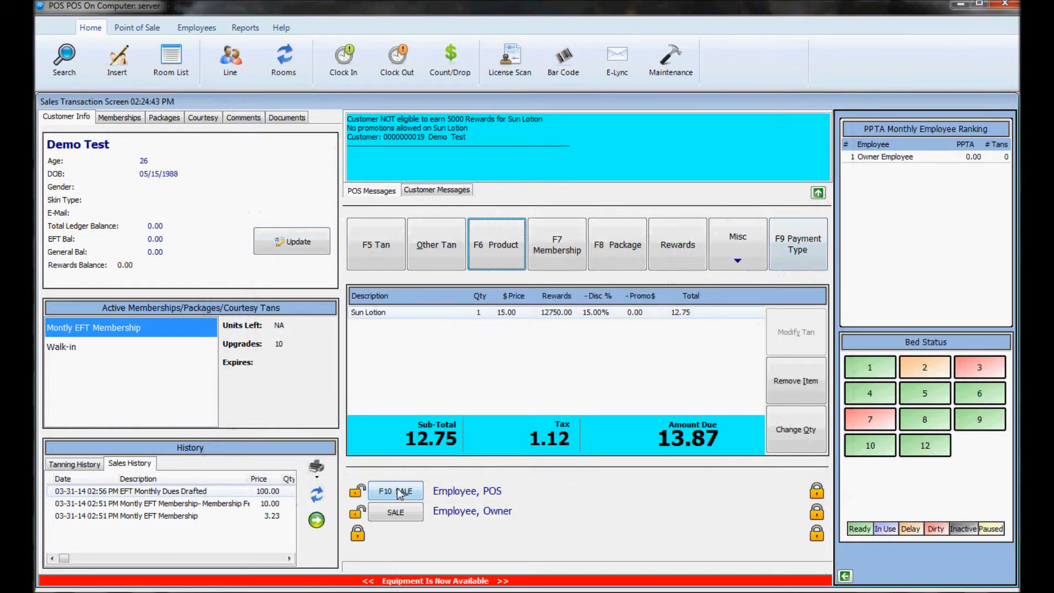
mouse_move(427, 497)
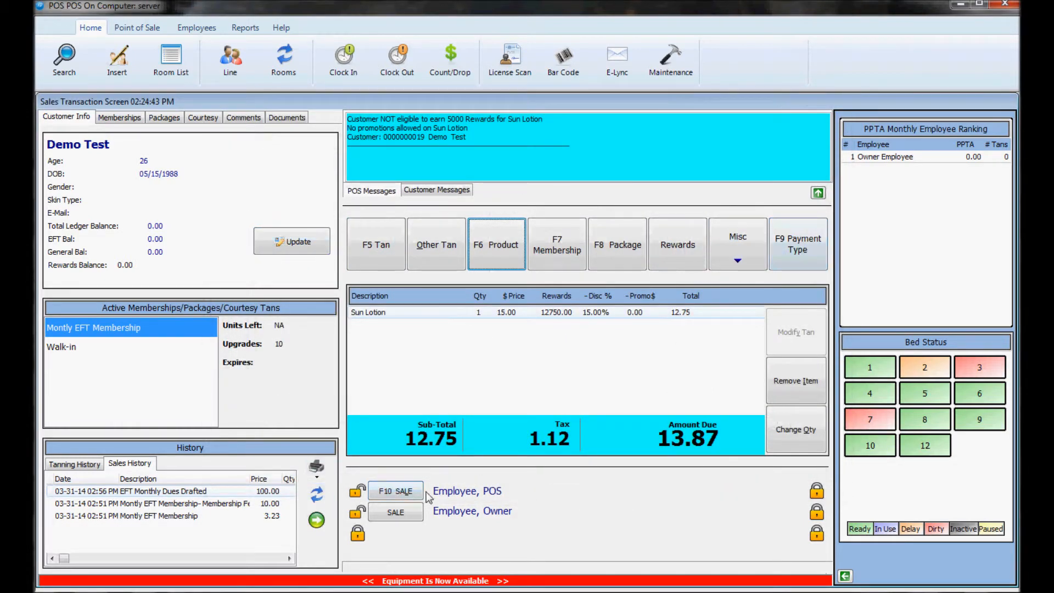
mouse_move(487, 497)
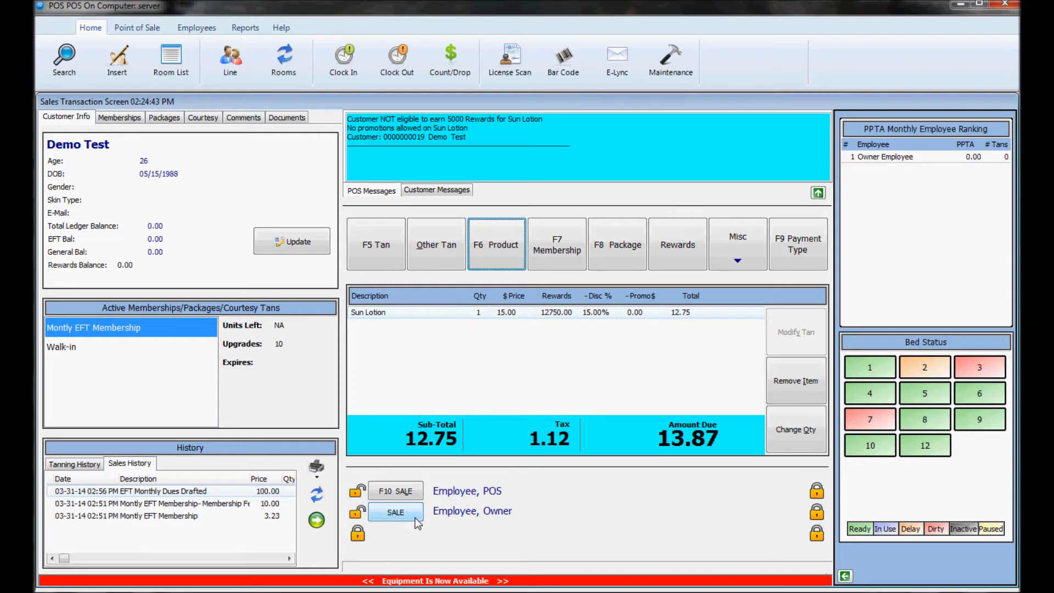
mouse_move(438, 519)
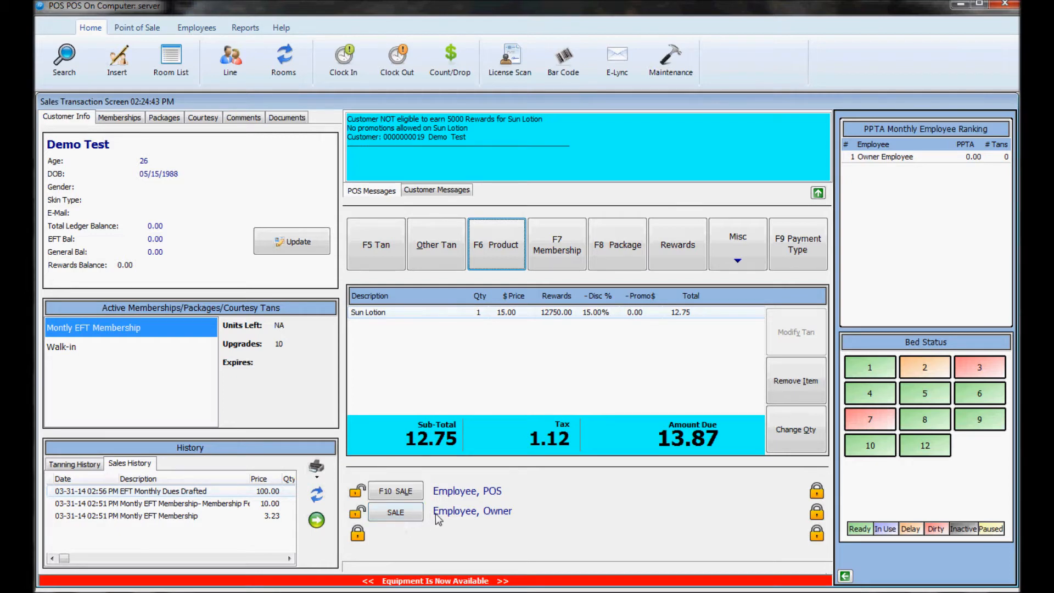
mouse_move(816, 319)
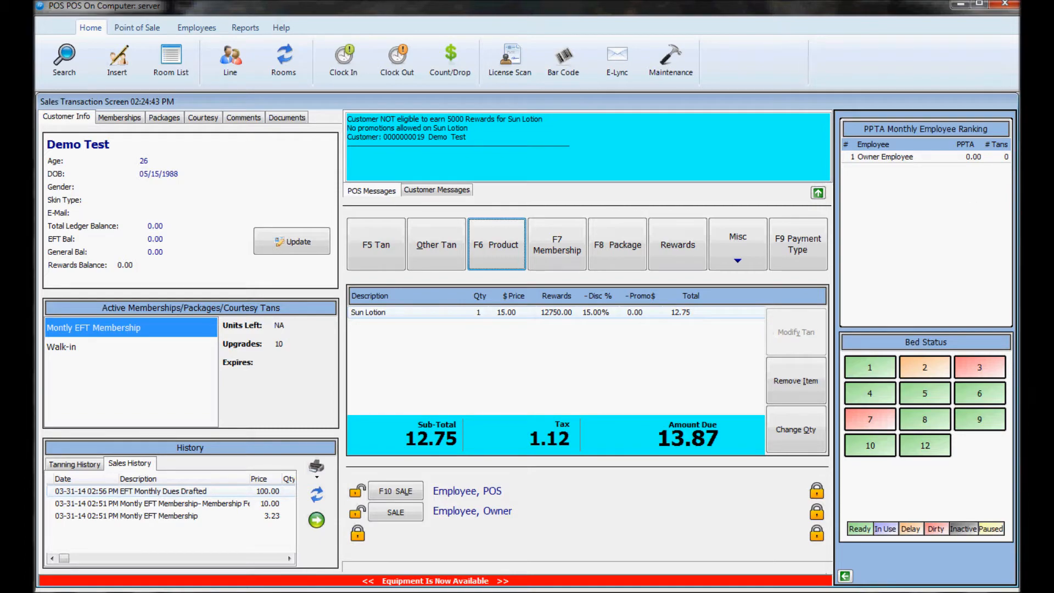
Remove Sun Lotion from the cart and reprint the earlier EFT Membership sale's receipt.
left_click(797, 381)
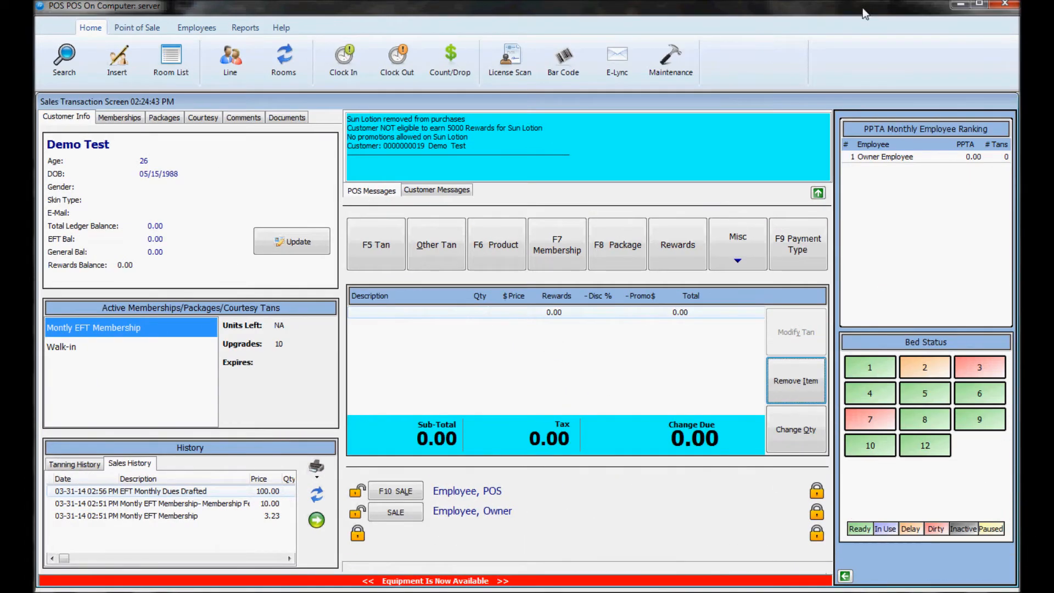
mouse_move(160, 154)
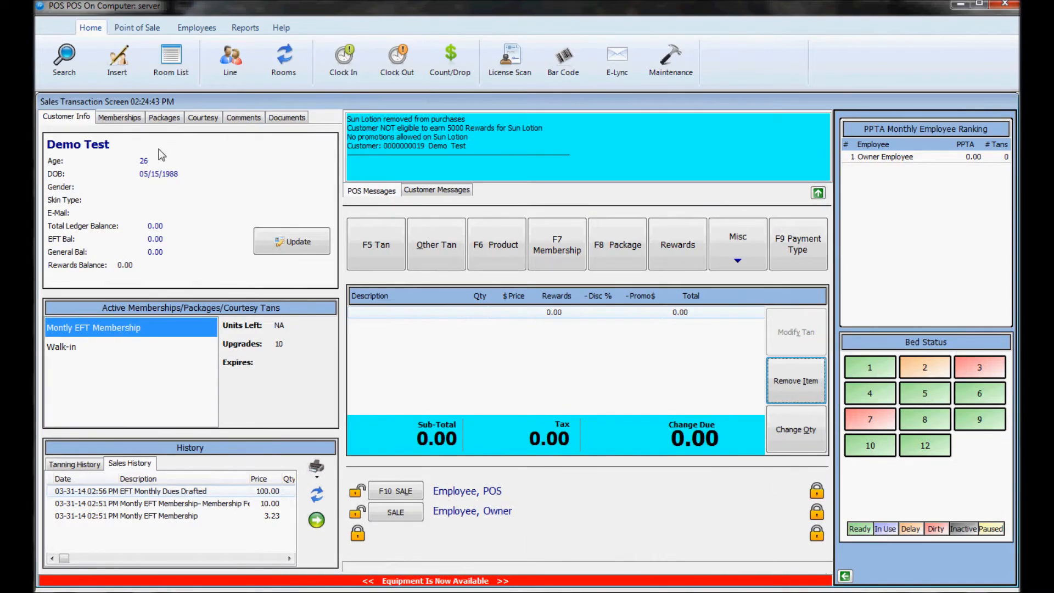
mouse_move(132, 454)
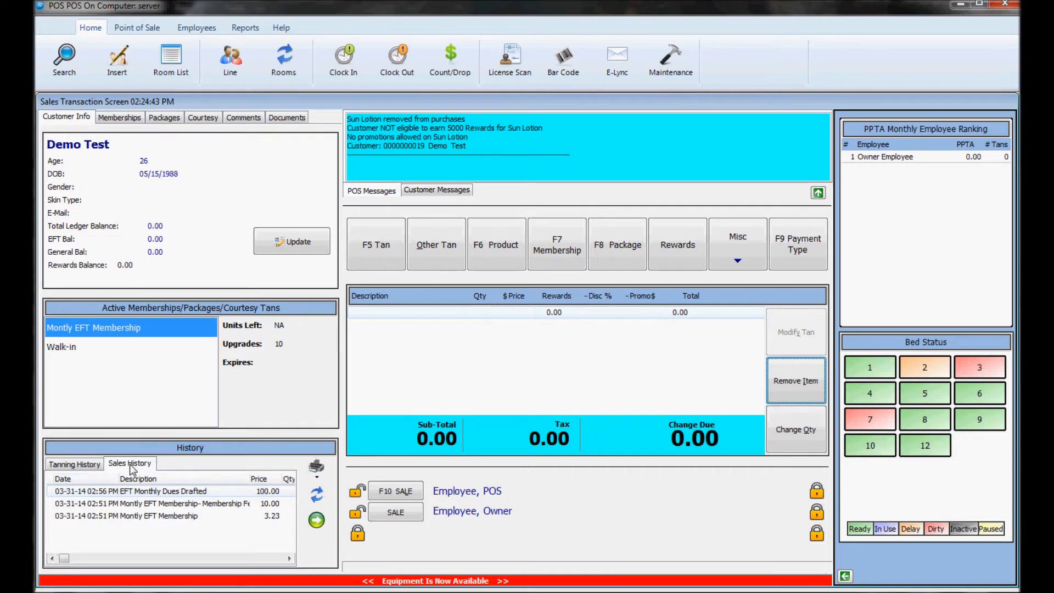
mouse_move(173, 522)
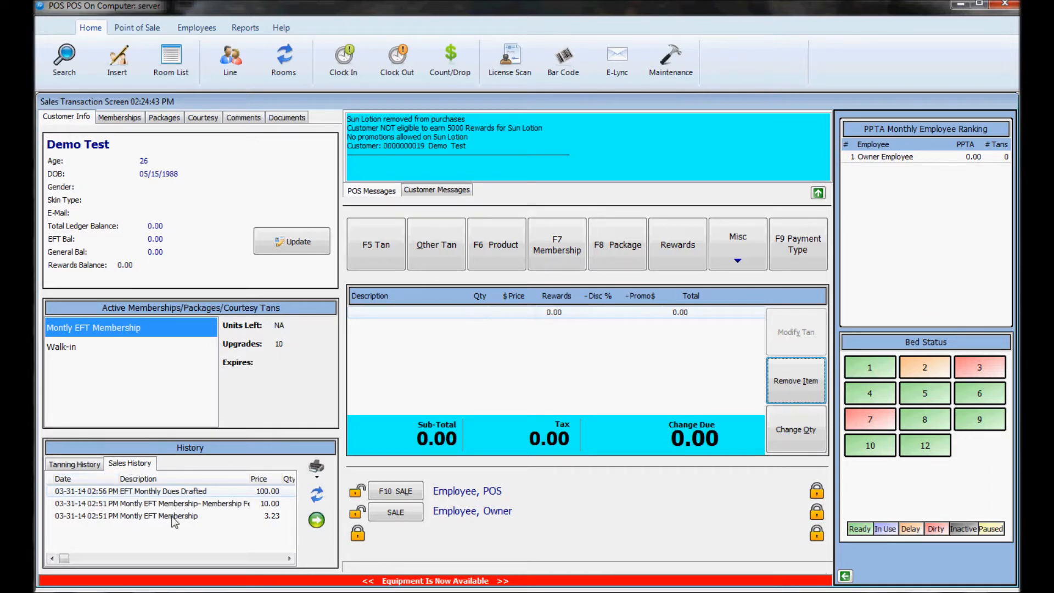
left_click(316, 465)
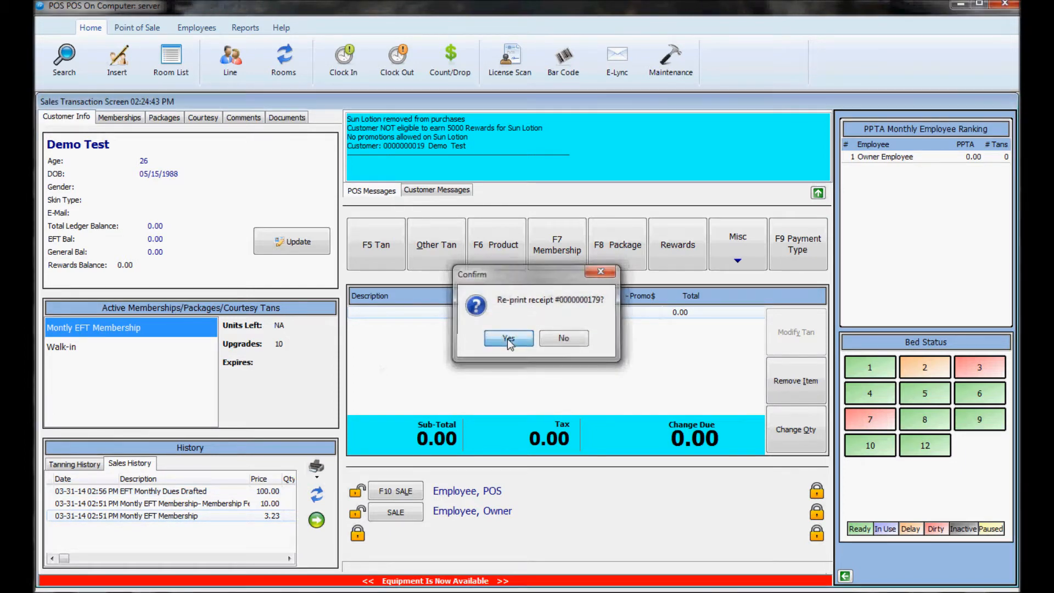
left_click(509, 338)
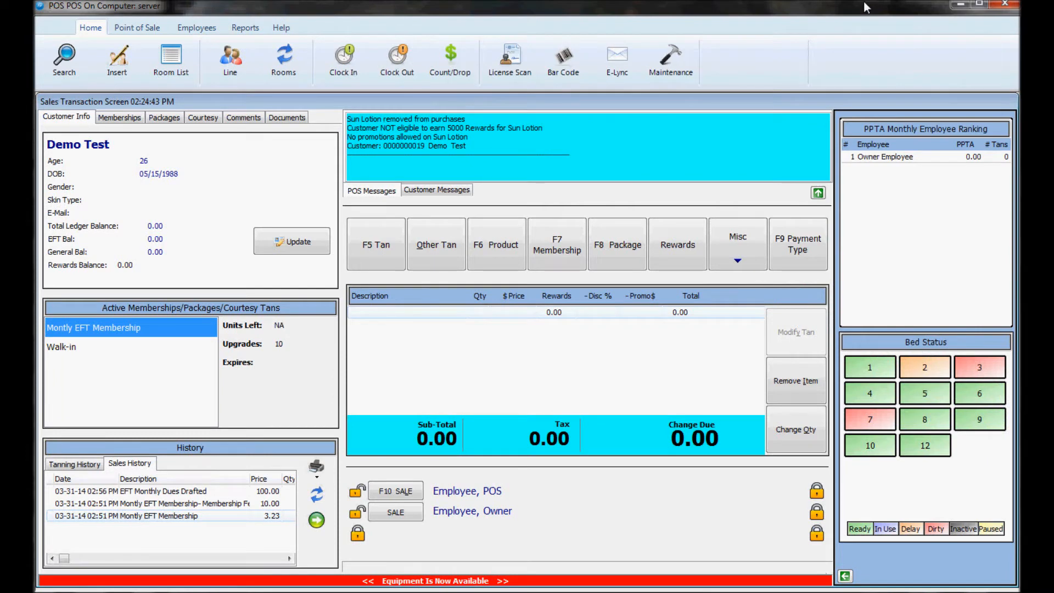
mouse_move(616, 31)
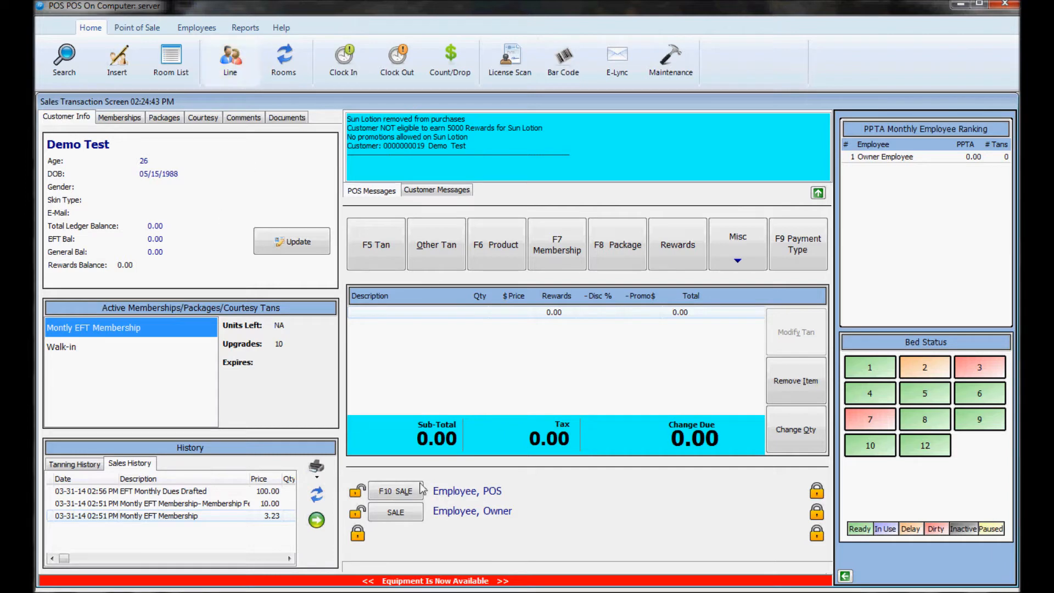
mouse_move(507, 585)
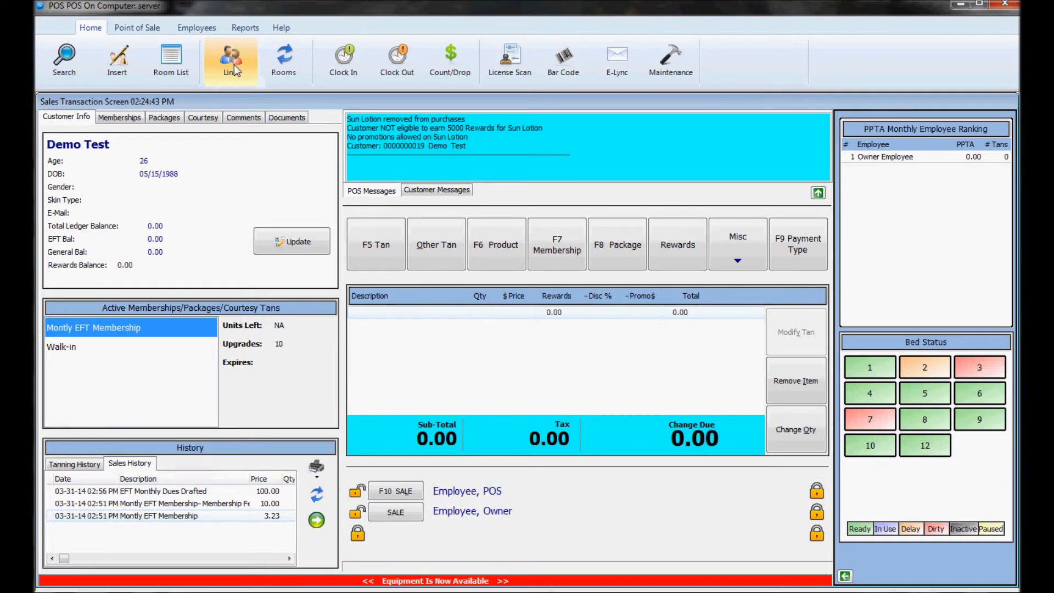
mouse_move(230, 98)
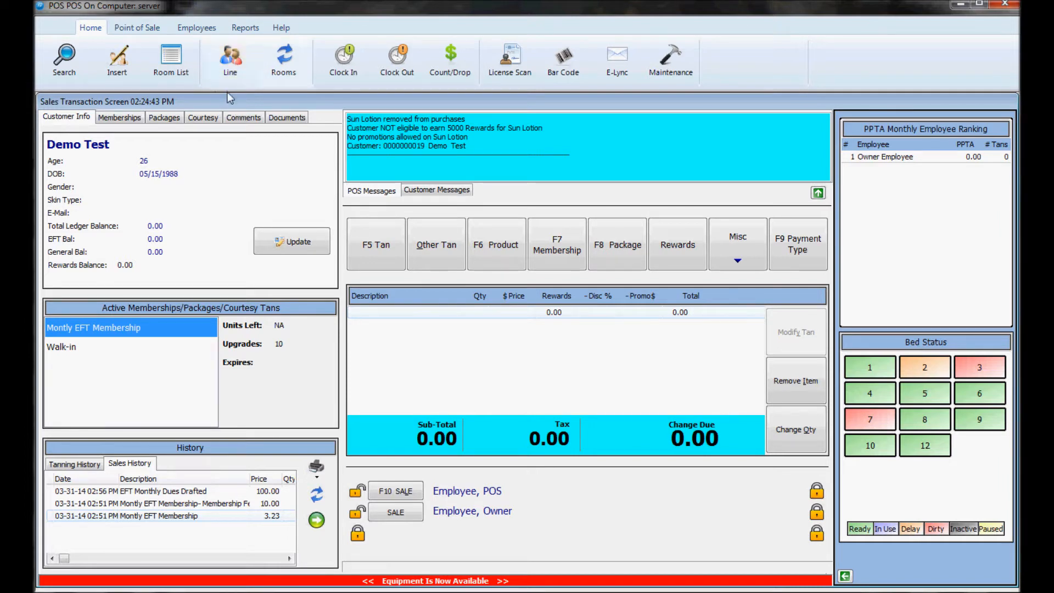
left_click(230, 60)
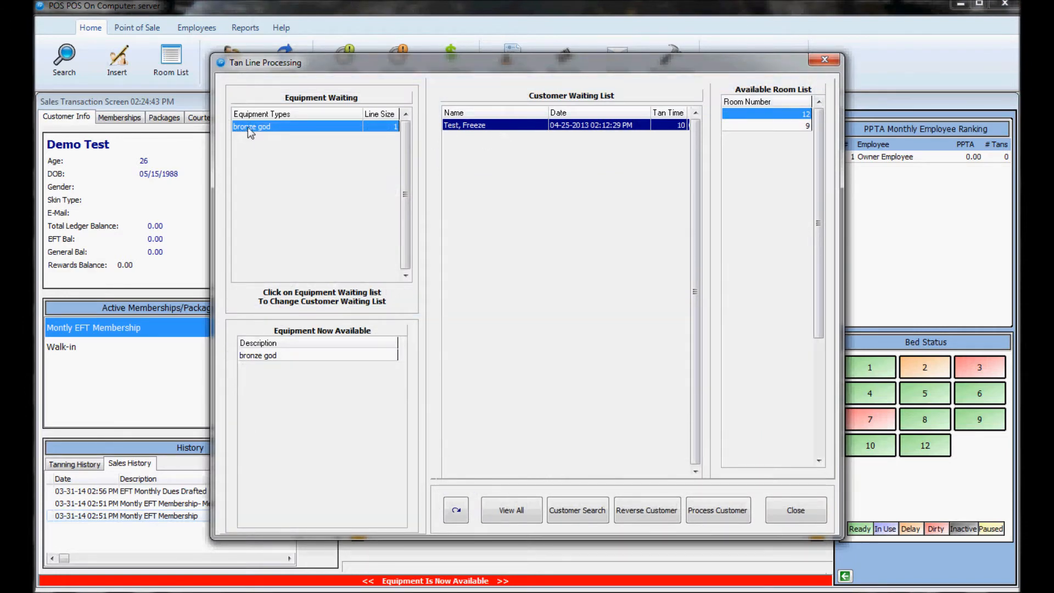
mouse_move(797, 134)
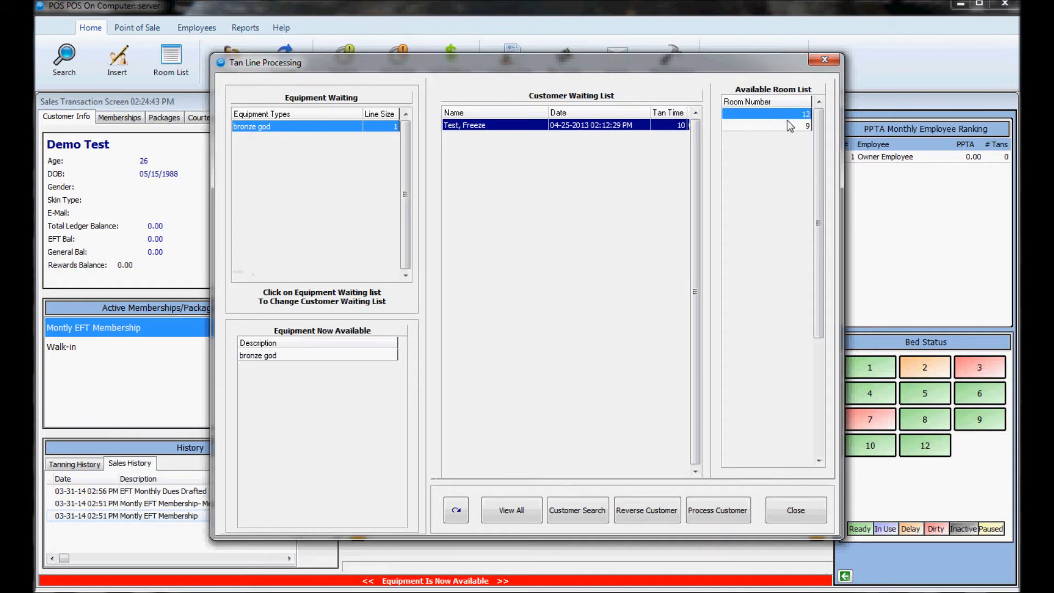
mouse_move(758, 125)
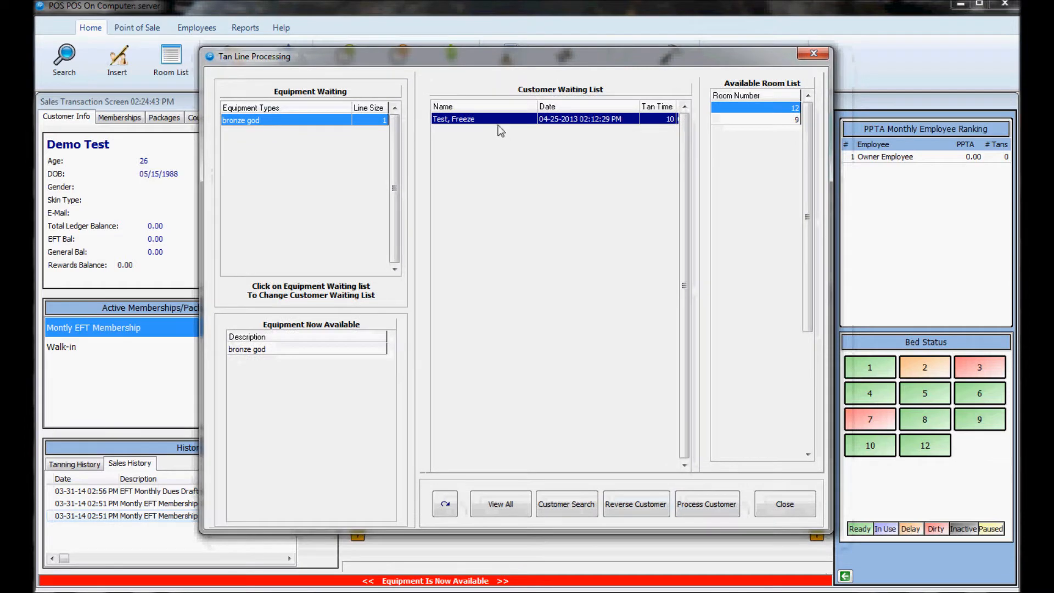
left_click(796, 119)
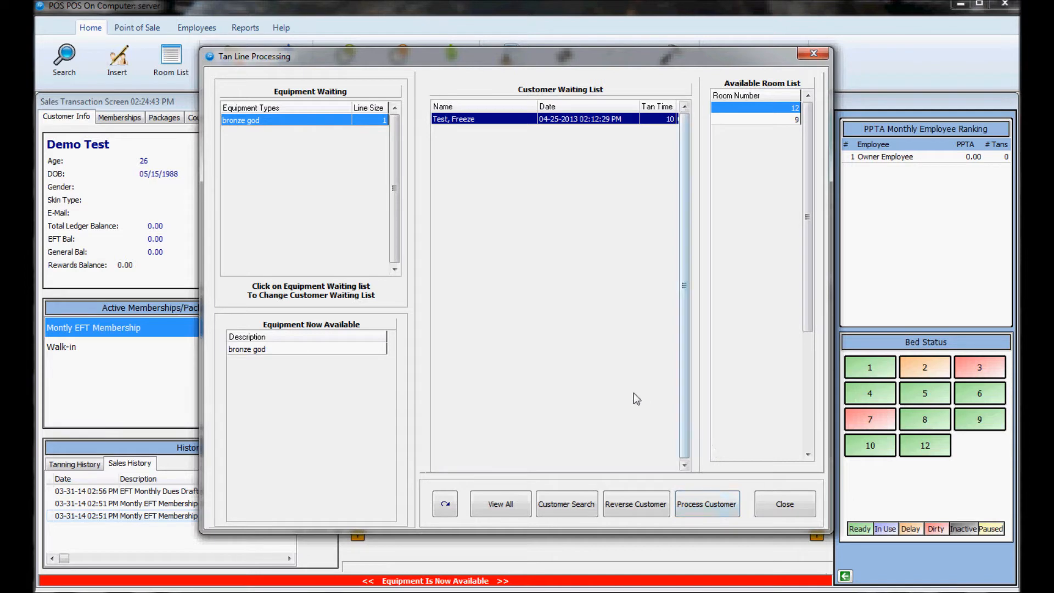
mouse_move(567, 516)
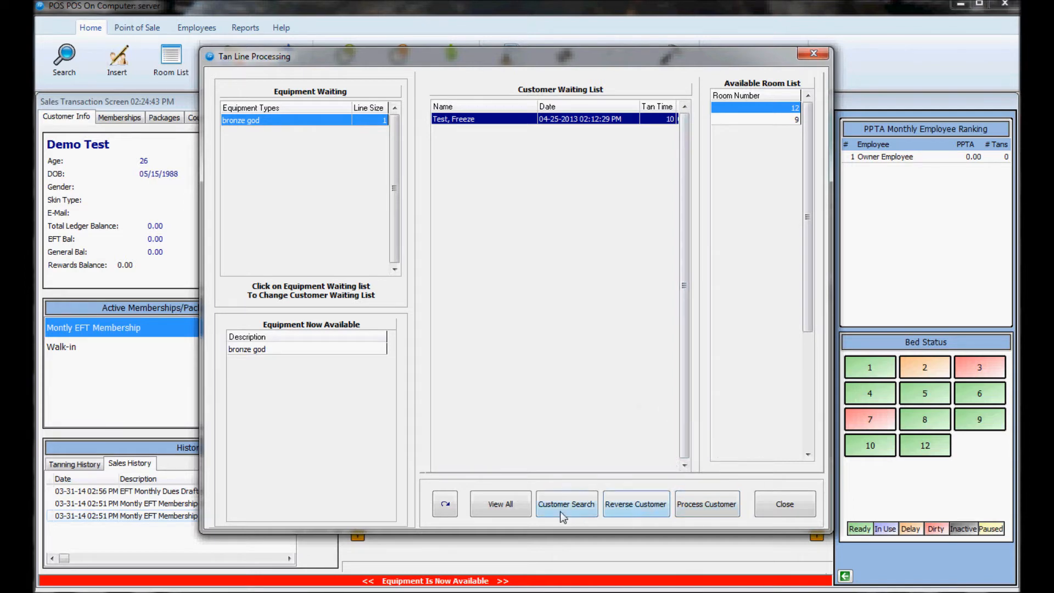
mouse_move(591, 227)
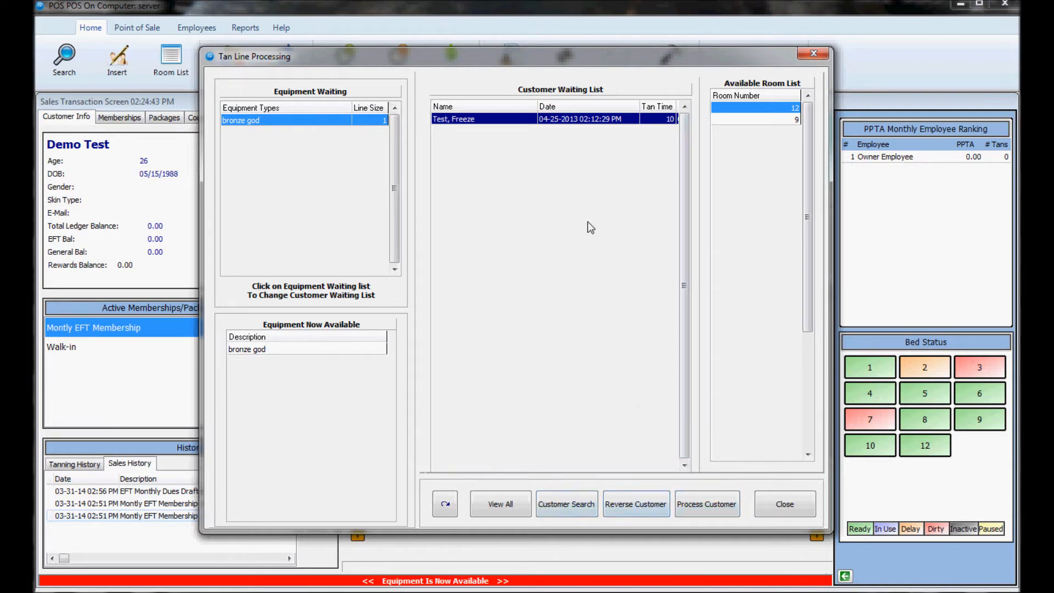
mouse_move(784, 504)
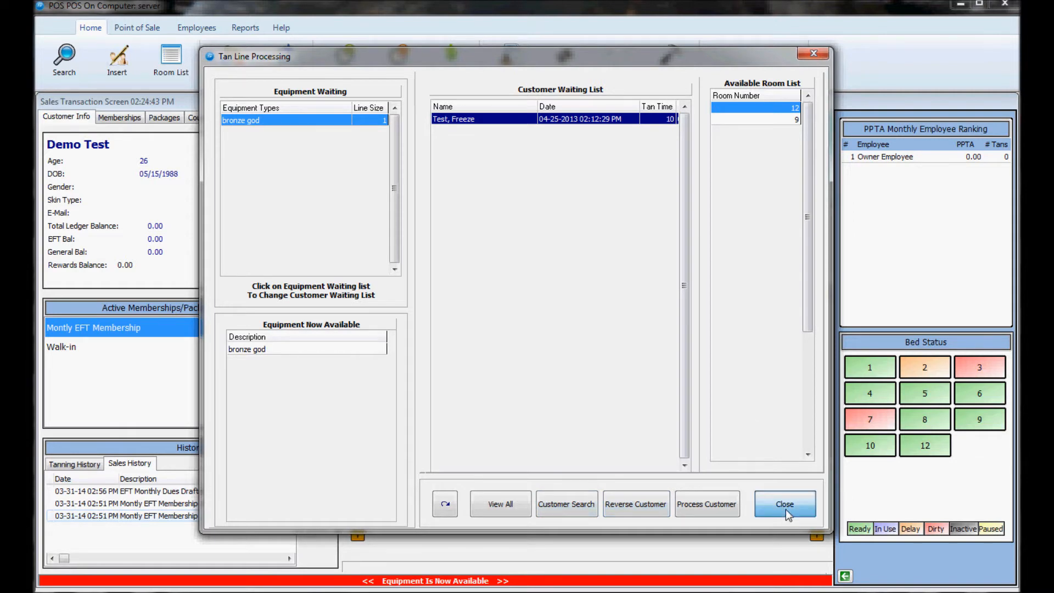
left_click(783, 504)
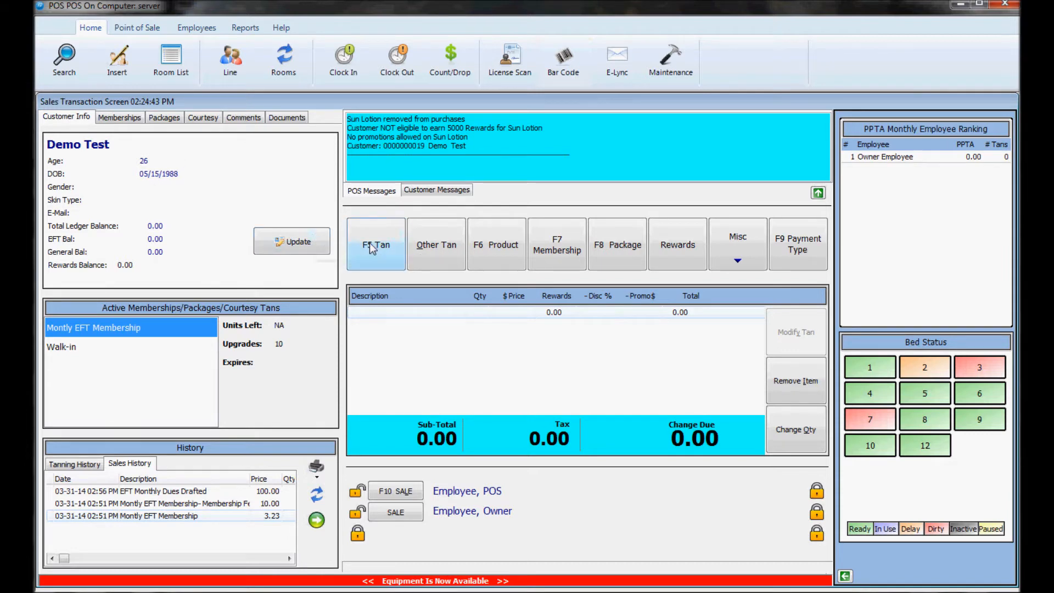
Start a tanning session sale and toggle Room Availability between available and all equipment.
left_click(375, 244)
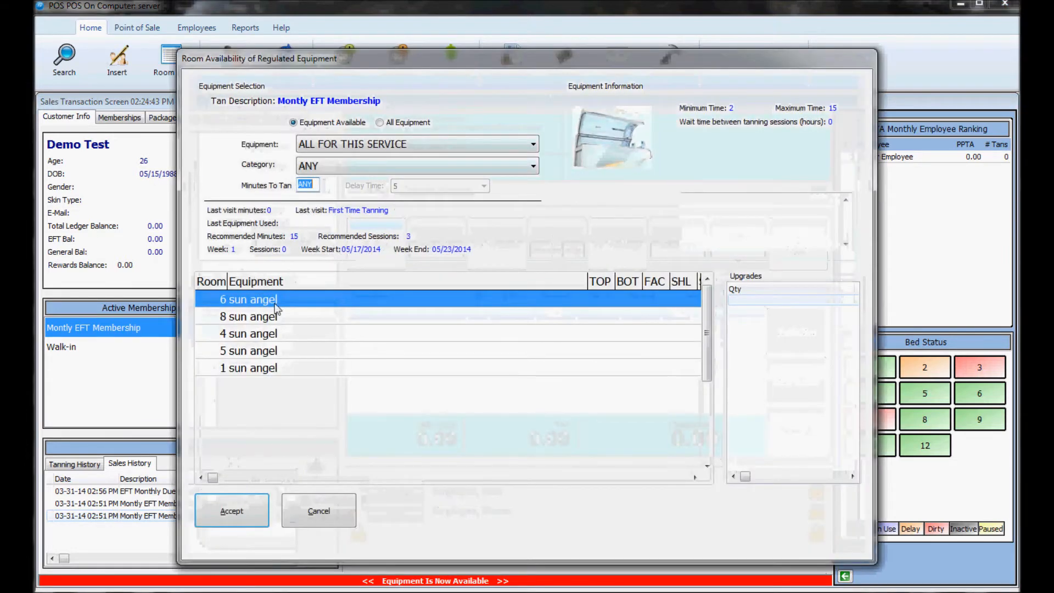
mouse_move(292, 281)
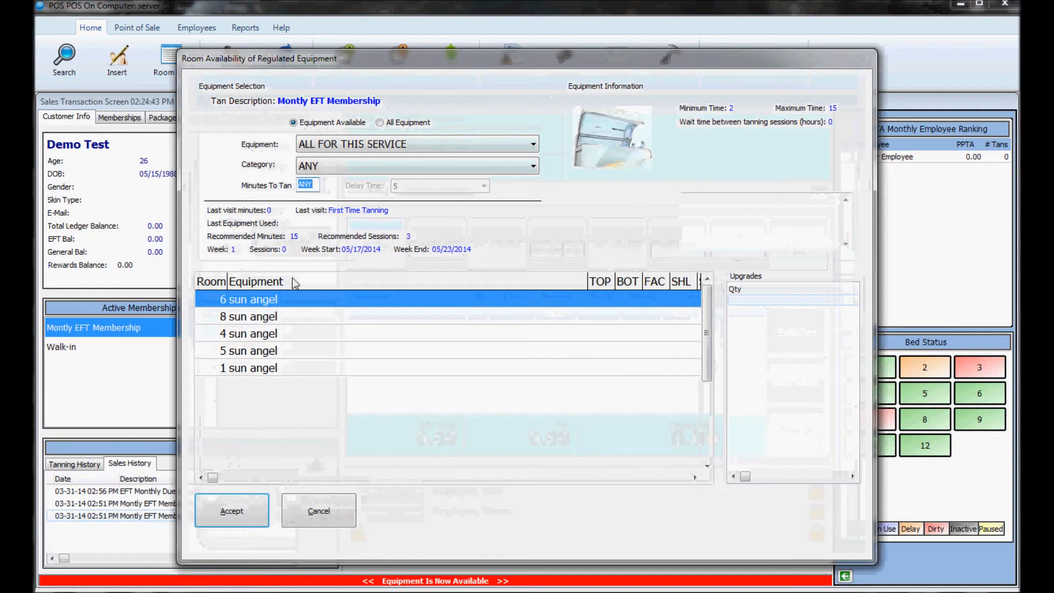
left_click(380, 121)
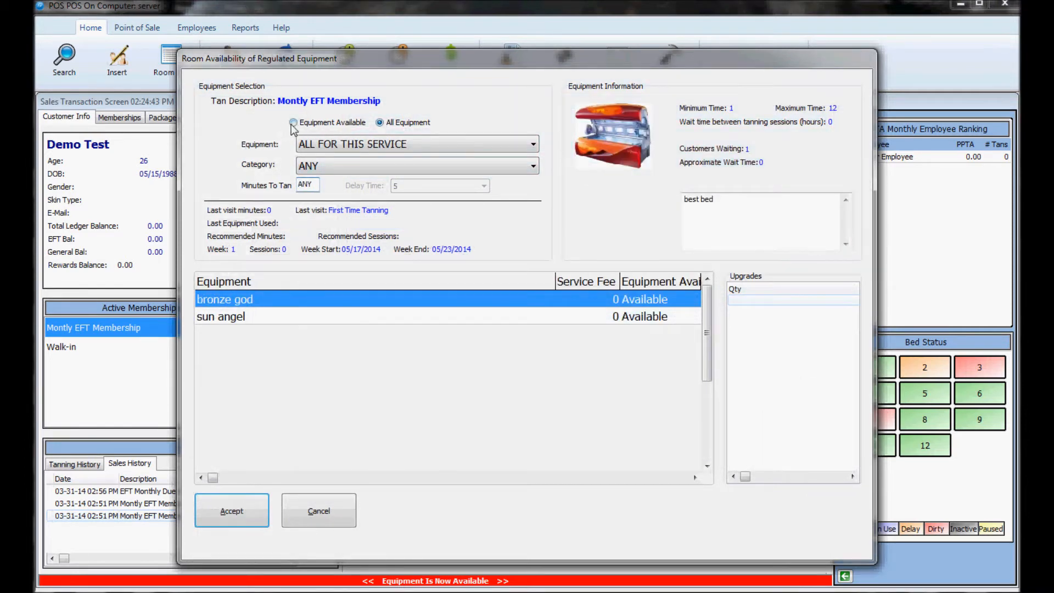
left_click(293, 122)
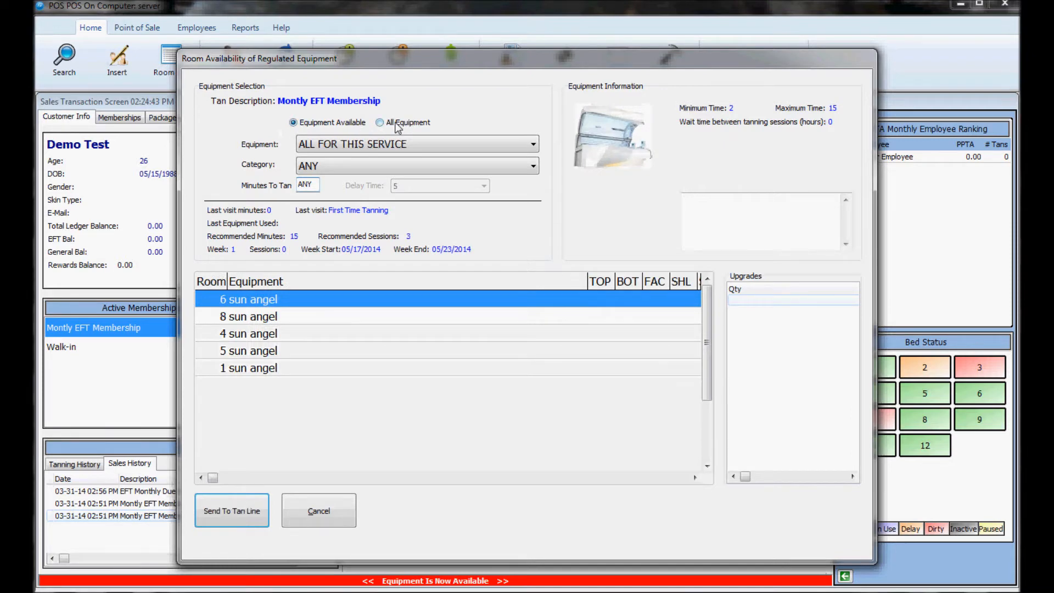
left_click(380, 122)
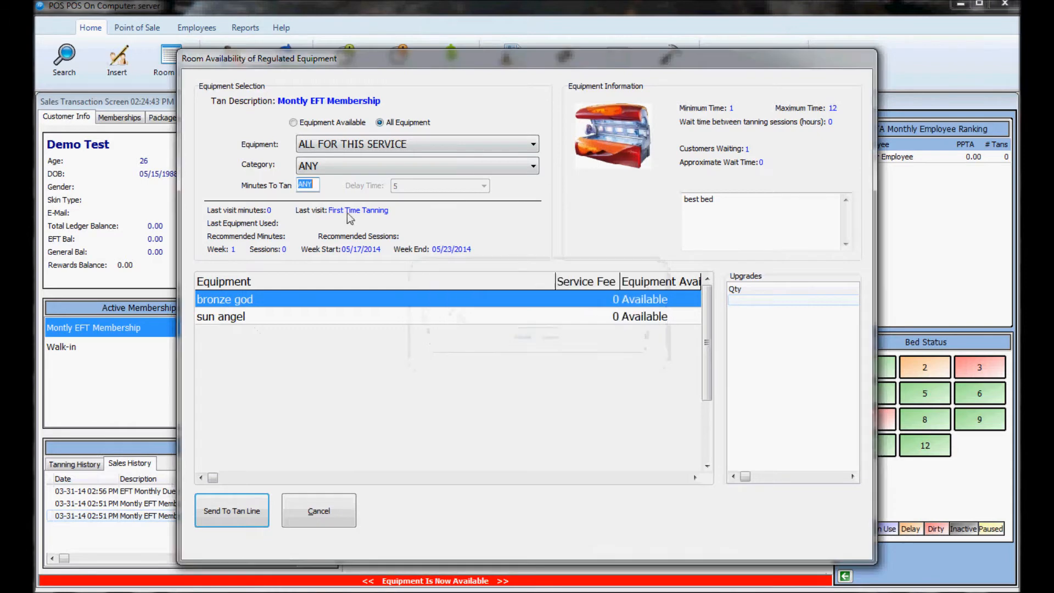
Send Demo Test to the tan line for 10 minutes, accepting the available membership upgrade.
type("10")
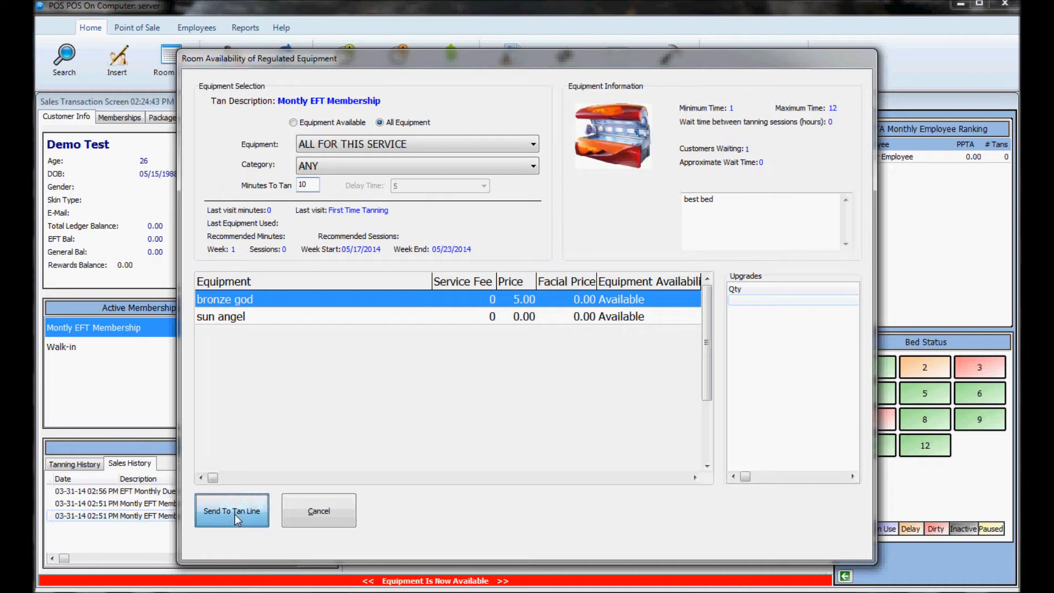
left_click(232, 511)
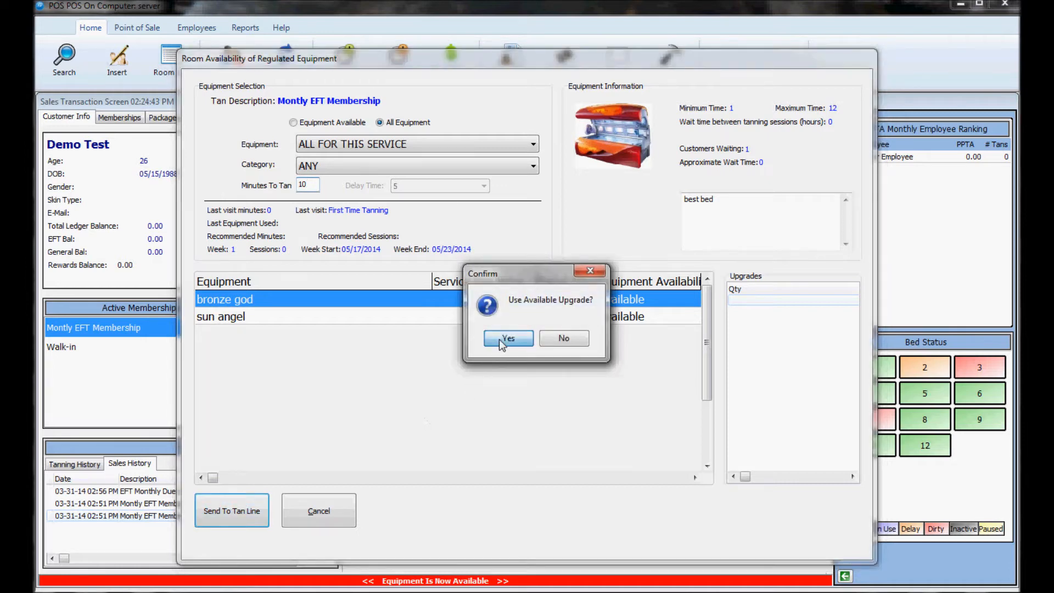
left_click(508, 338)
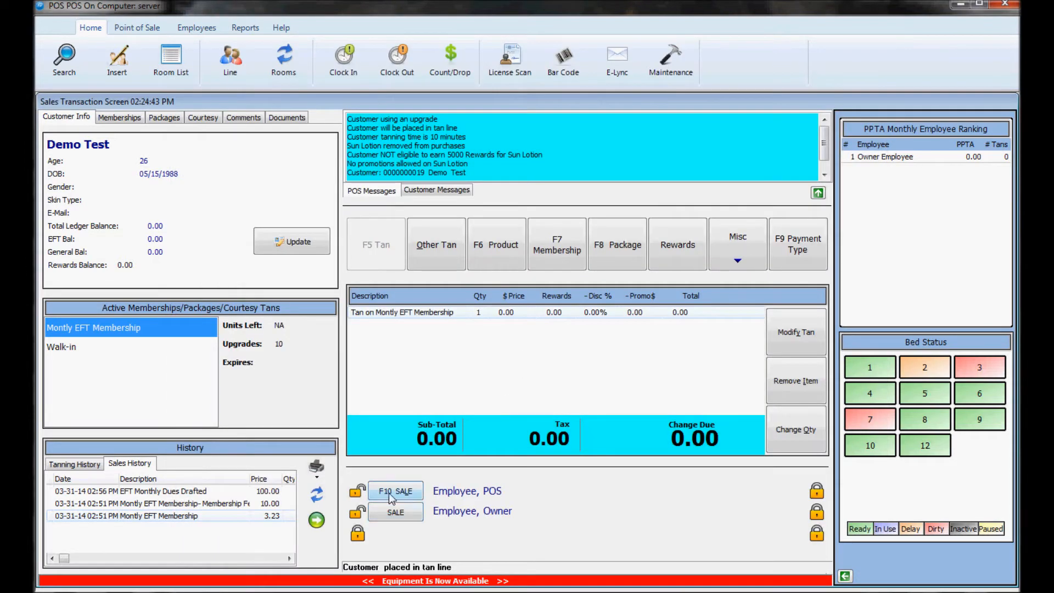
Complete the upgraded tan sale, review the bronze god waiting list, and close Tan Line Processing.
left_click(395, 491)
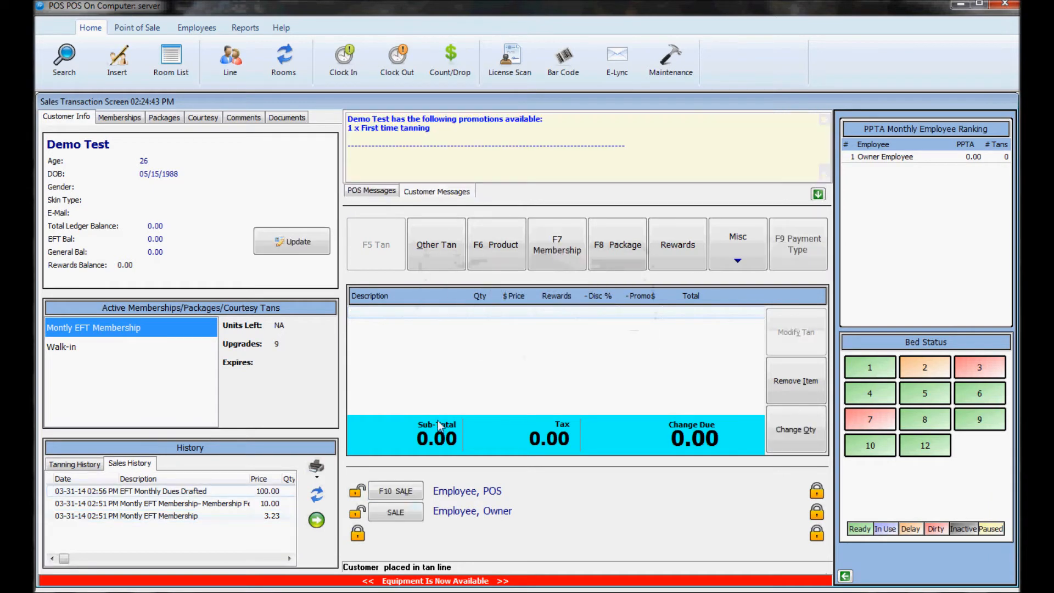
mouse_move(283, 60)
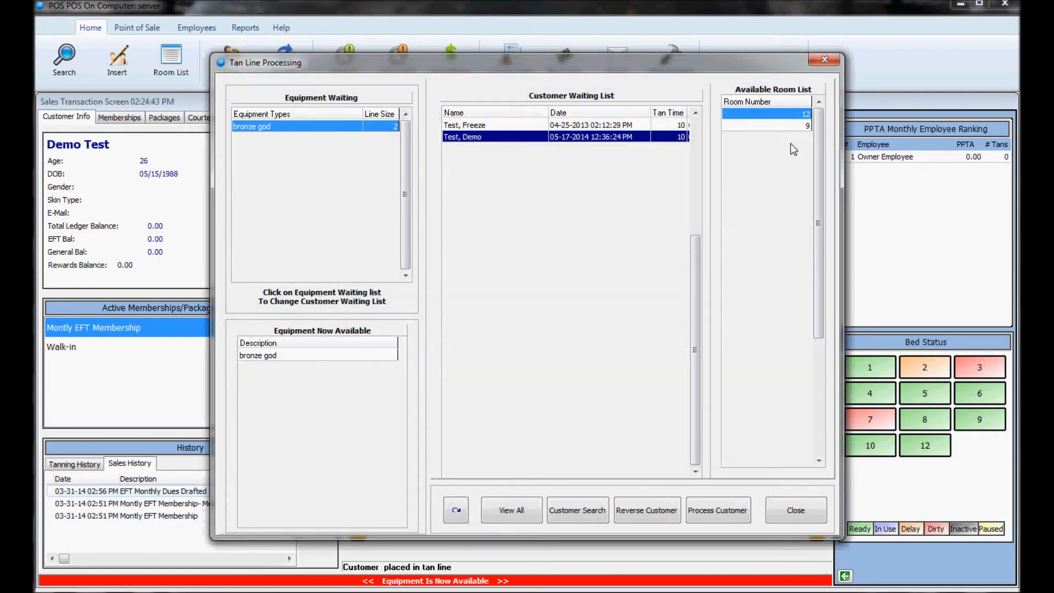
mouse_move(763, 126)
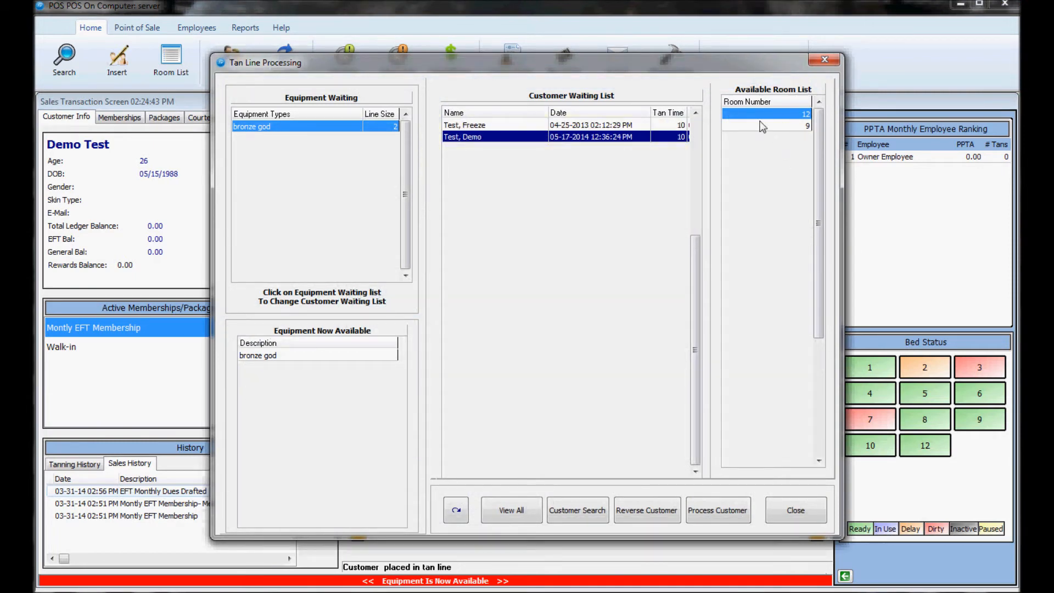
left_click(464, 125)
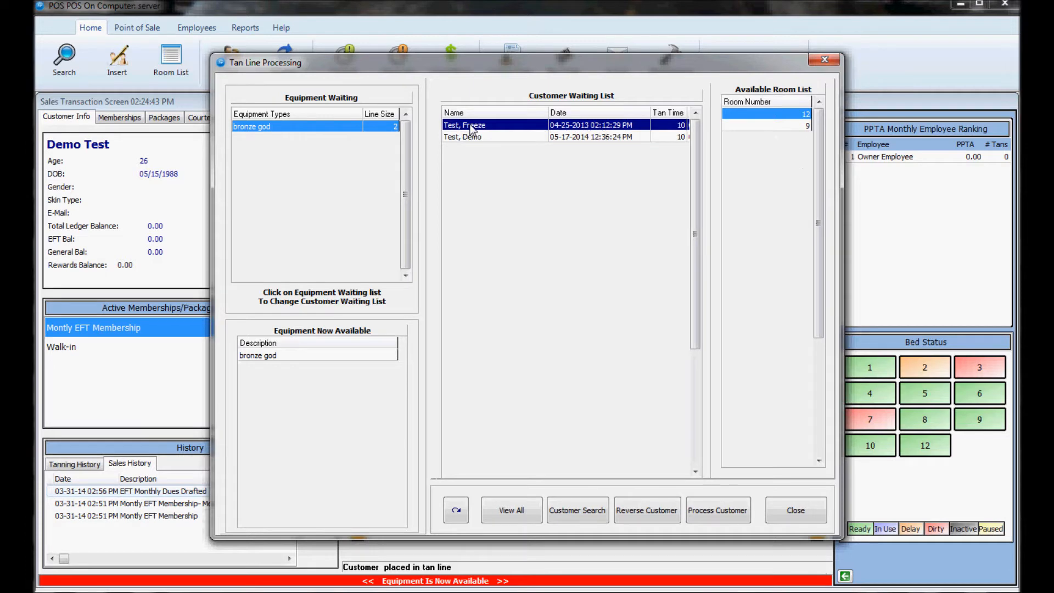
left_click(463, 136)
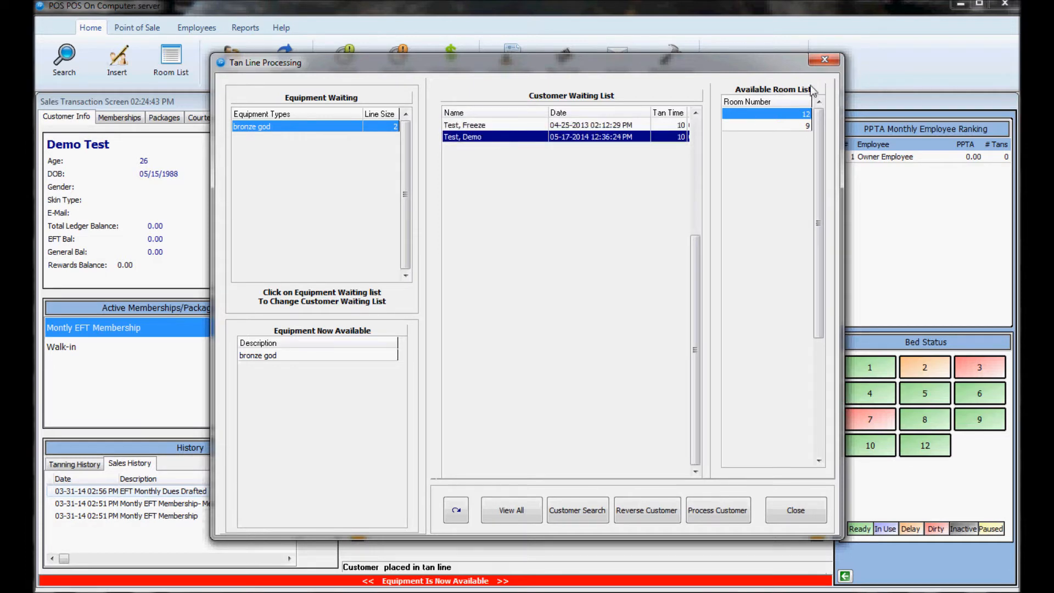
left_click(795, 511)
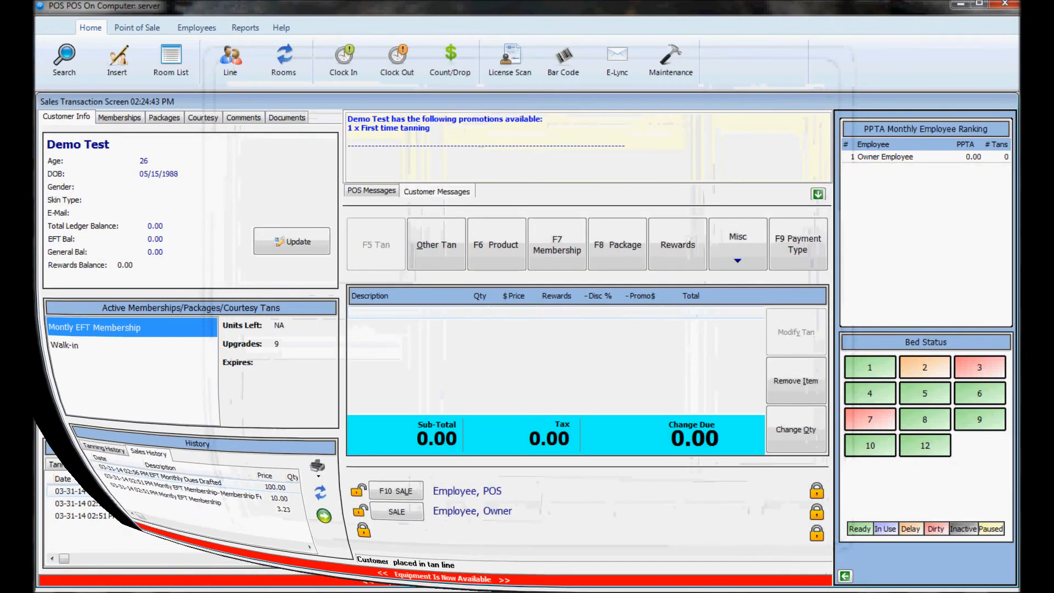
left_click(737, 244)
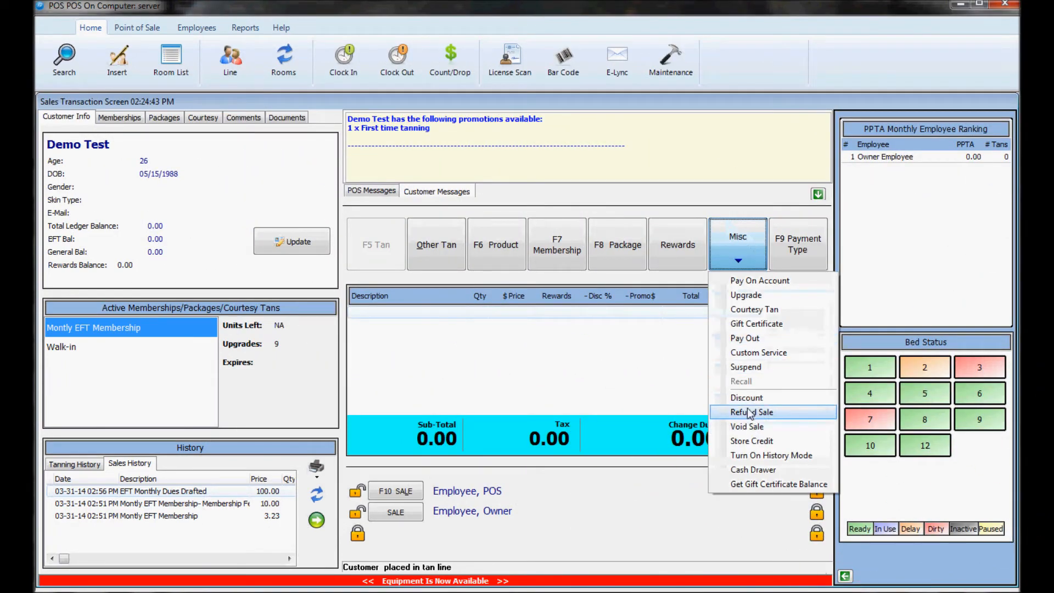
left_click(751, 412)
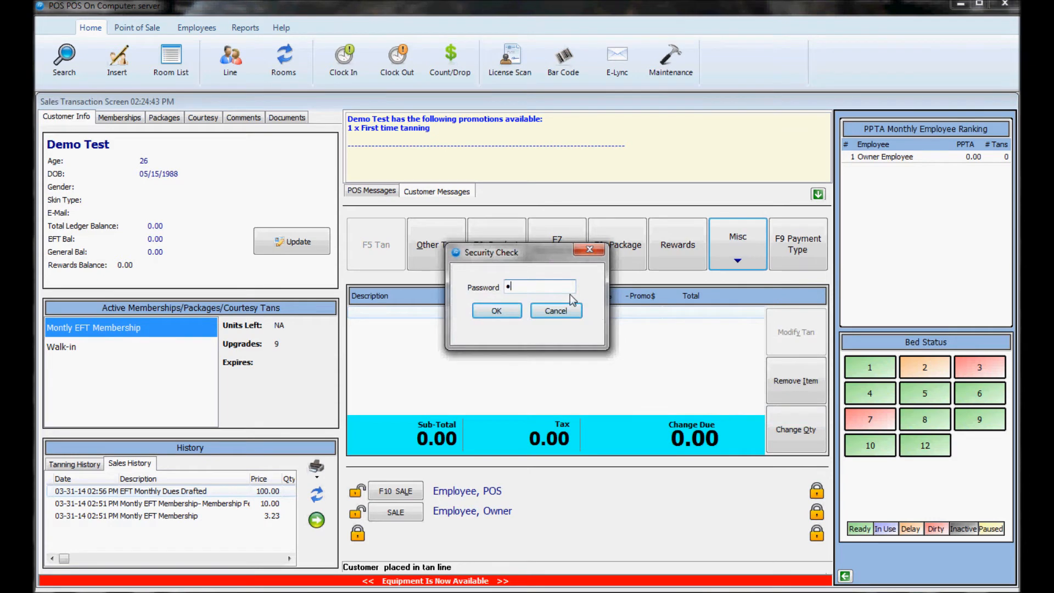
left_click(497, 311)
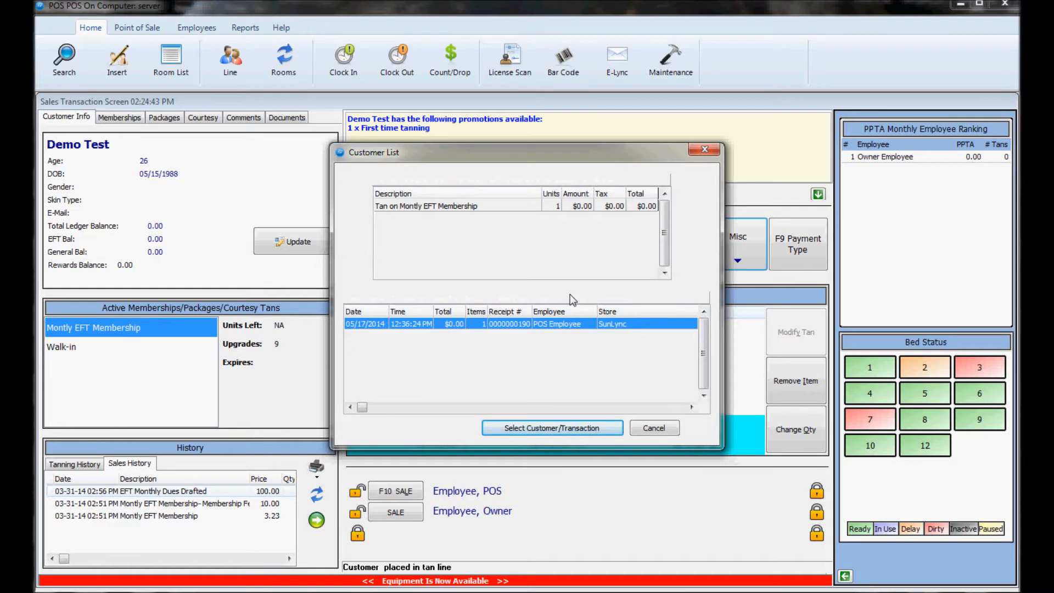
mouse_move(392, 327)
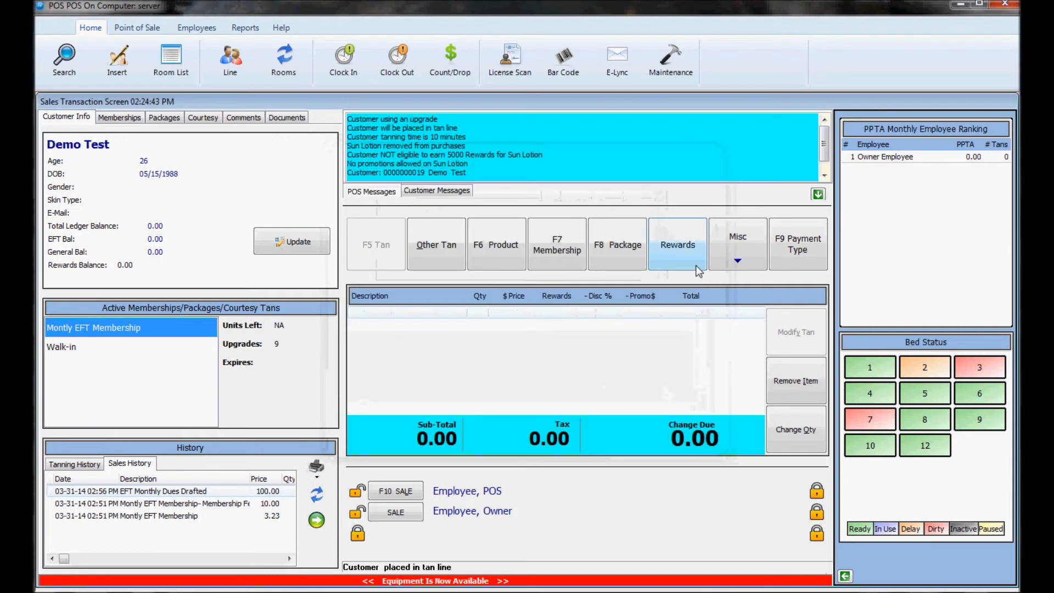
Choose Void Sale under Misc and pass the Security Check password.
left_click(738, 244)
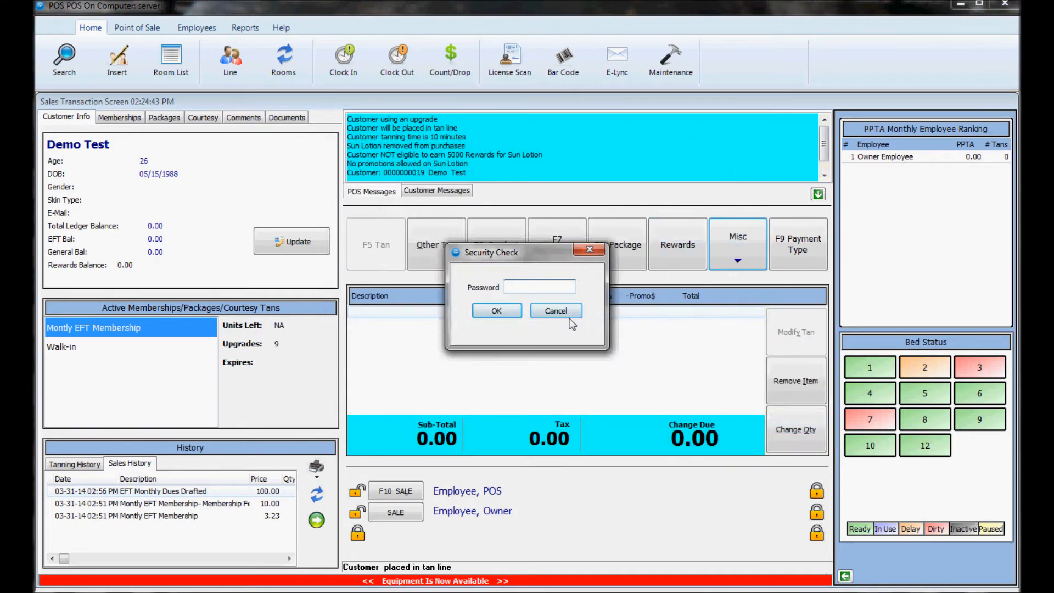
type("•")
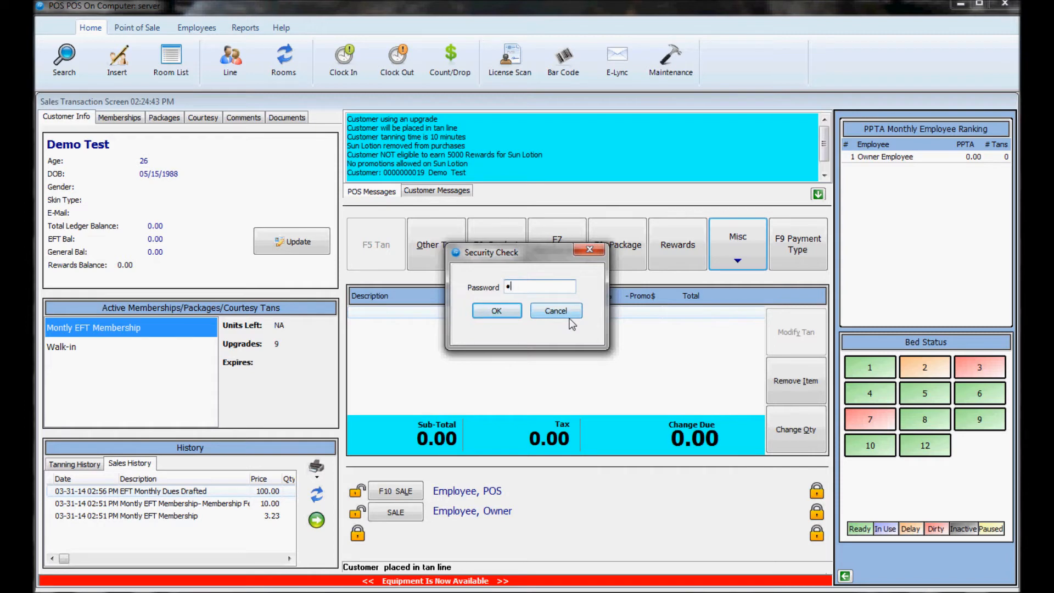
left_click(497, 311)
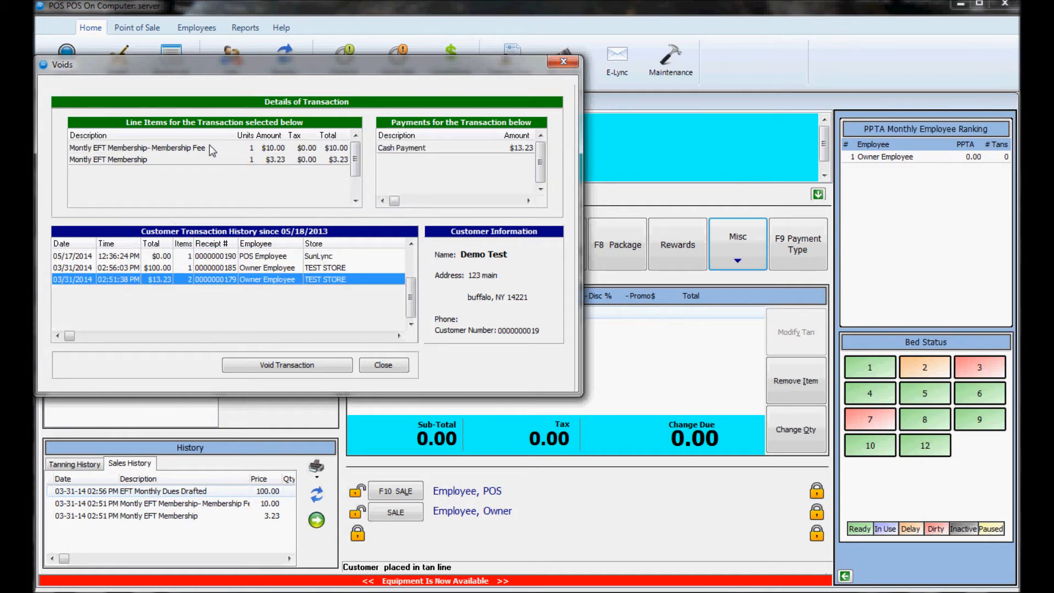
mouse_move(412, 148)
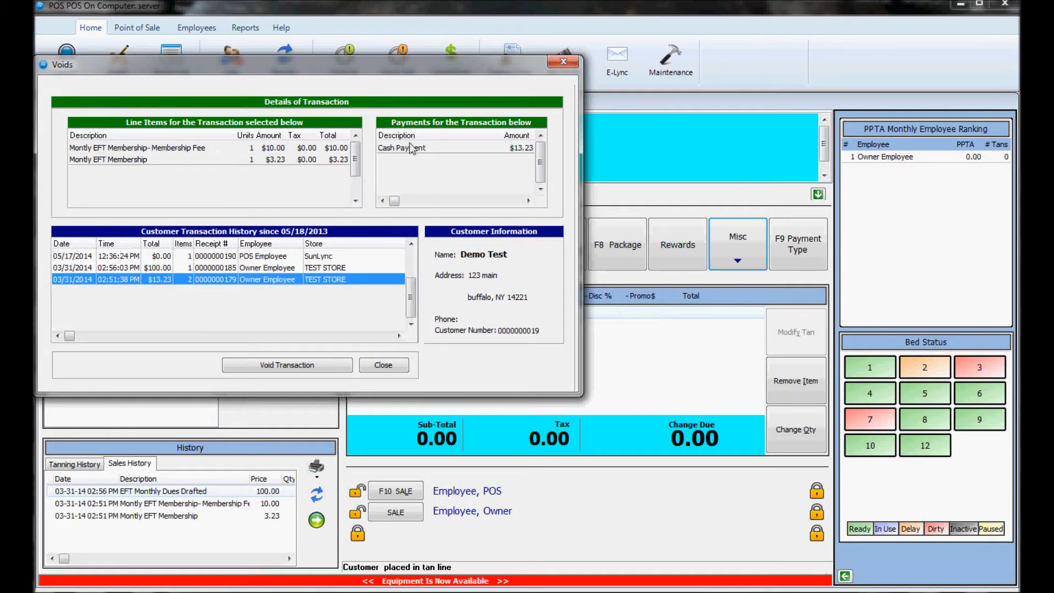
mouse_move(282, 383)
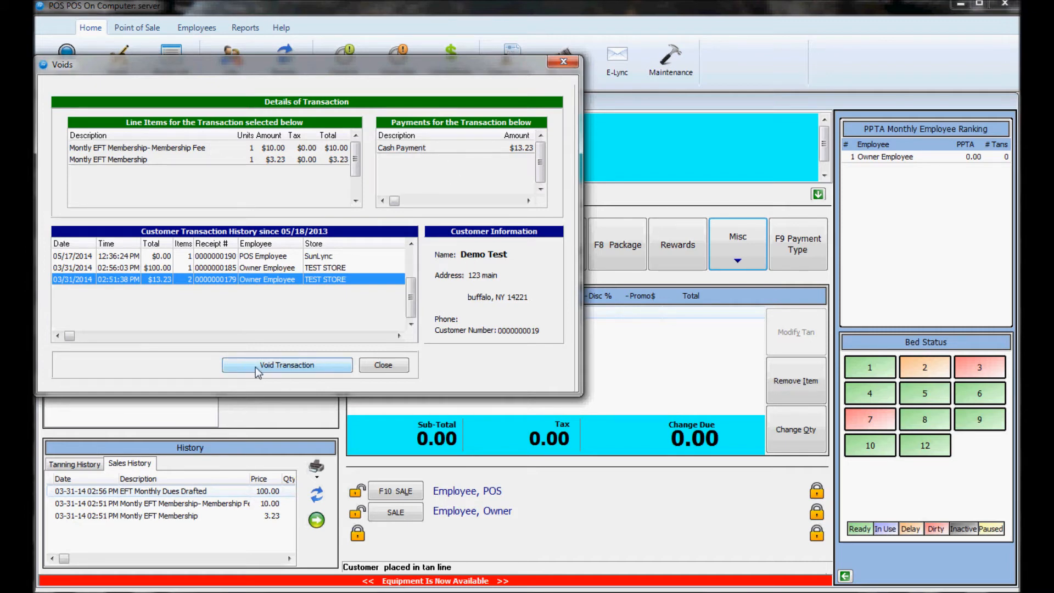
Void the 03/31/2014 $13.23 Montly EFT Membership transaction and close the Voids window.
left_click(287, 365)
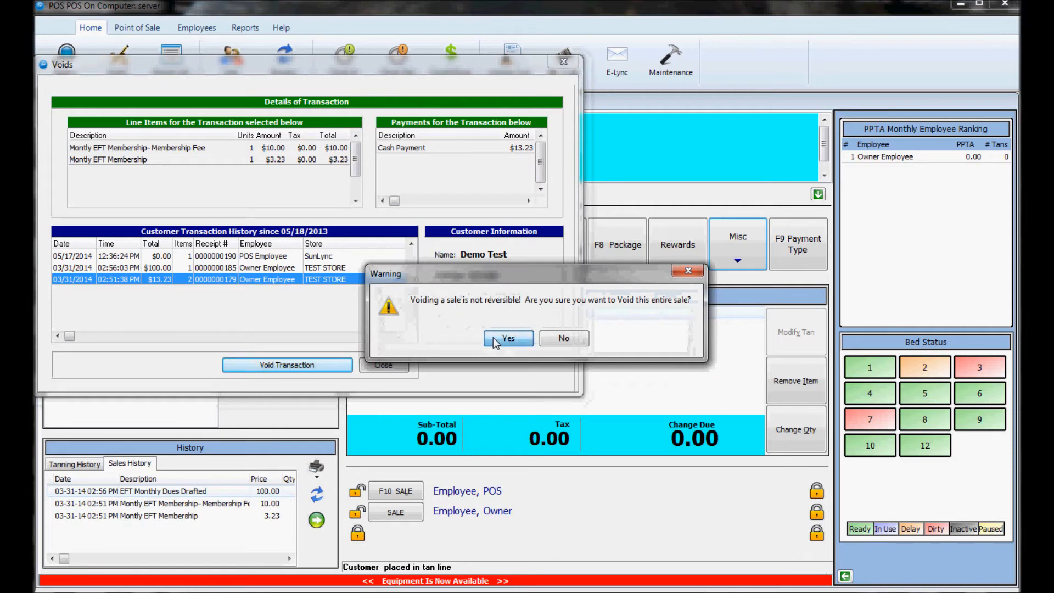
left_click(508, 338)
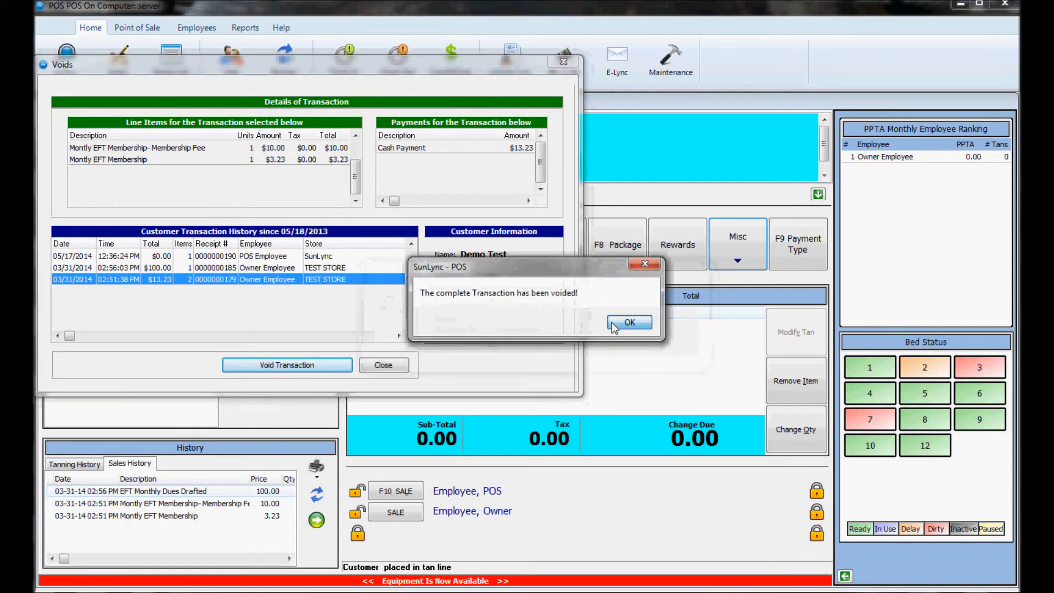
left_click(628, 321)
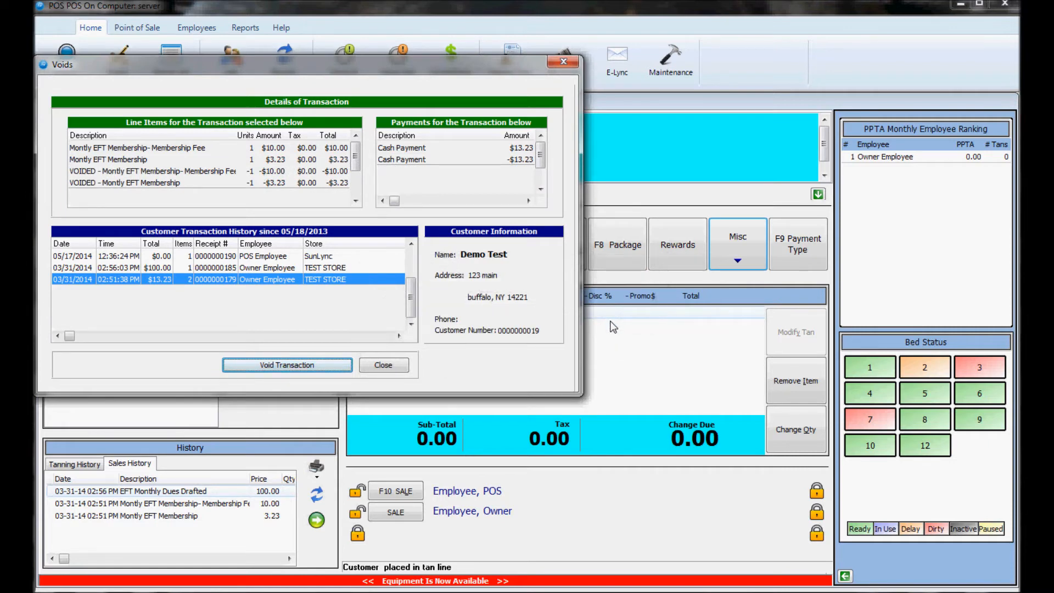
left_click(286, 365)
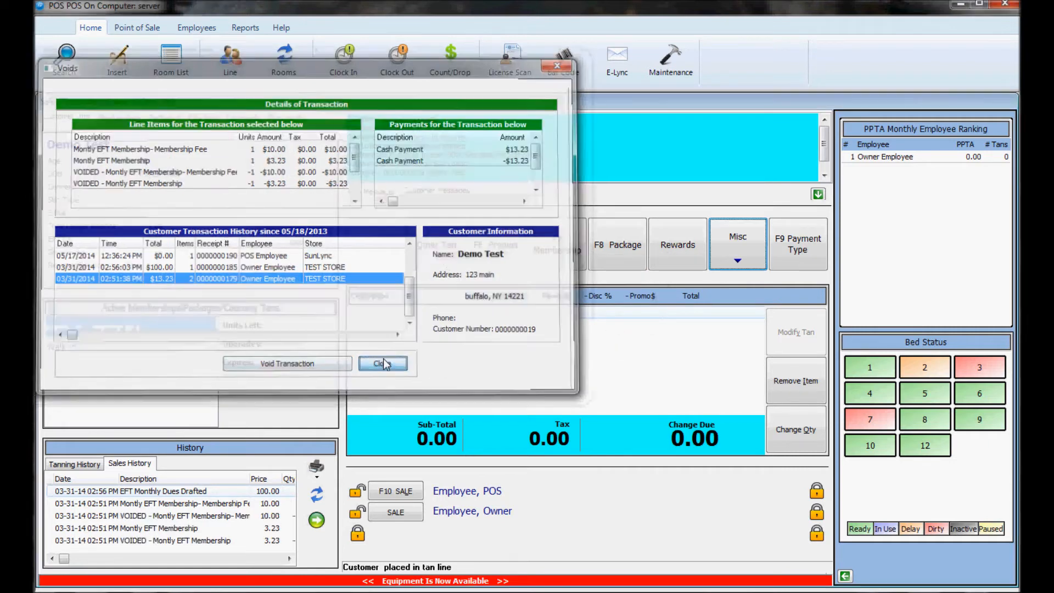
left_click(382, 363)
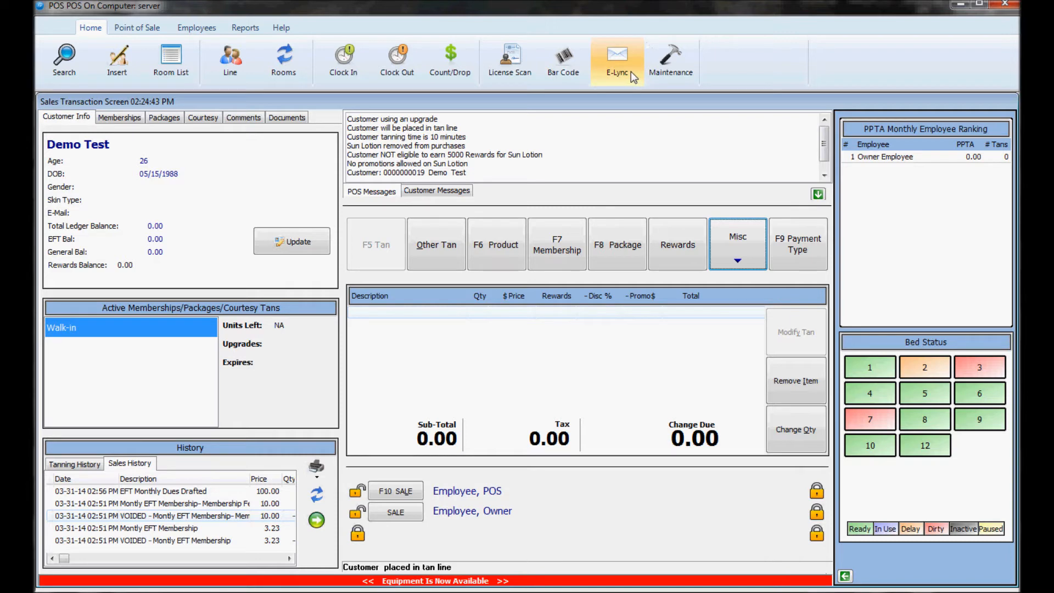
left_click(616, 60)
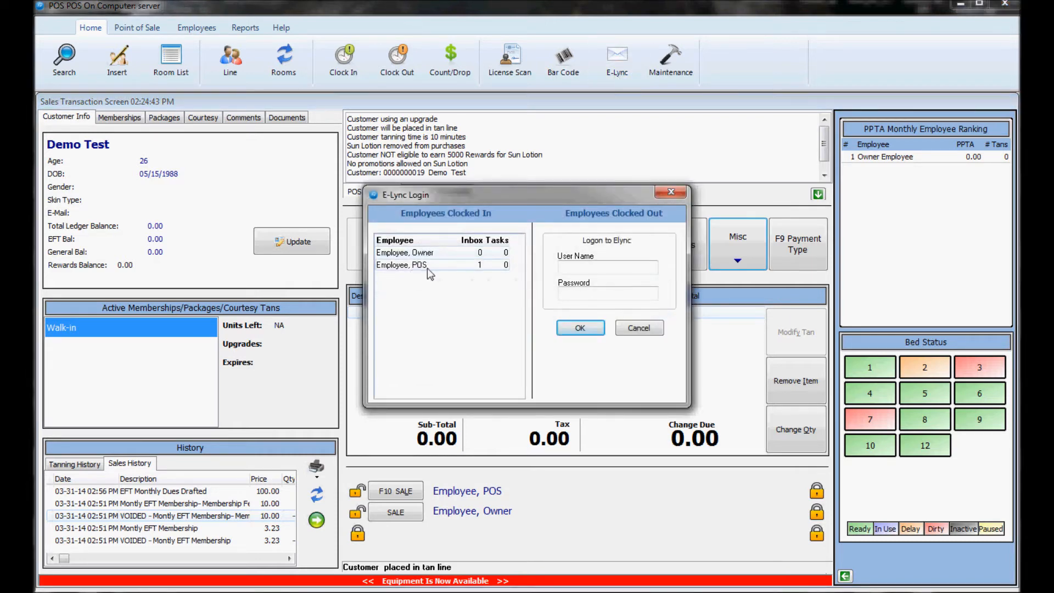
mouse_move(417, 265)
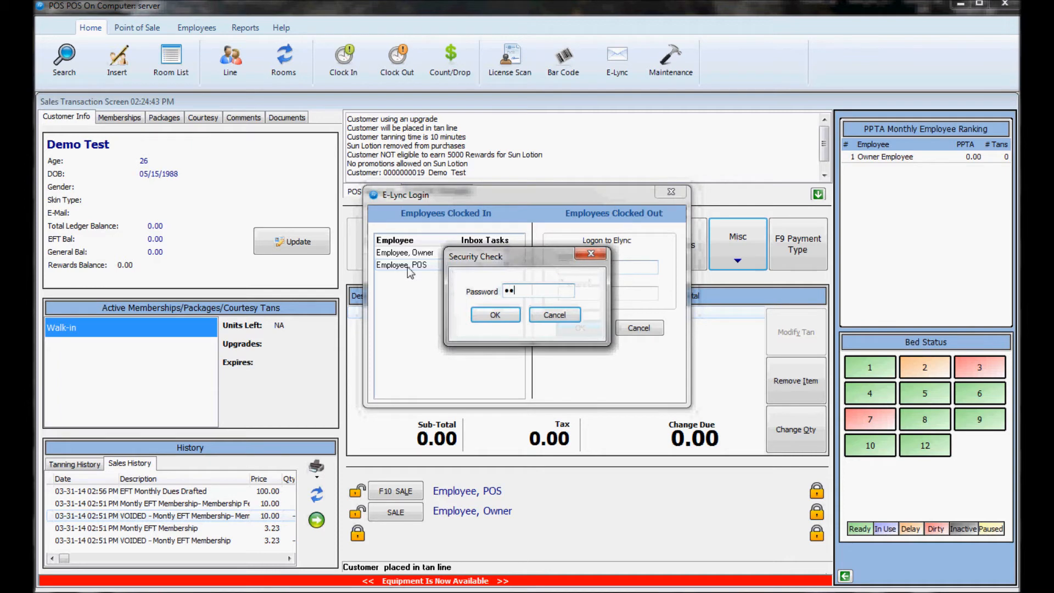
Confirm the POS Employee's password to sign into E-Lync messaging.
left_click(495, 316)
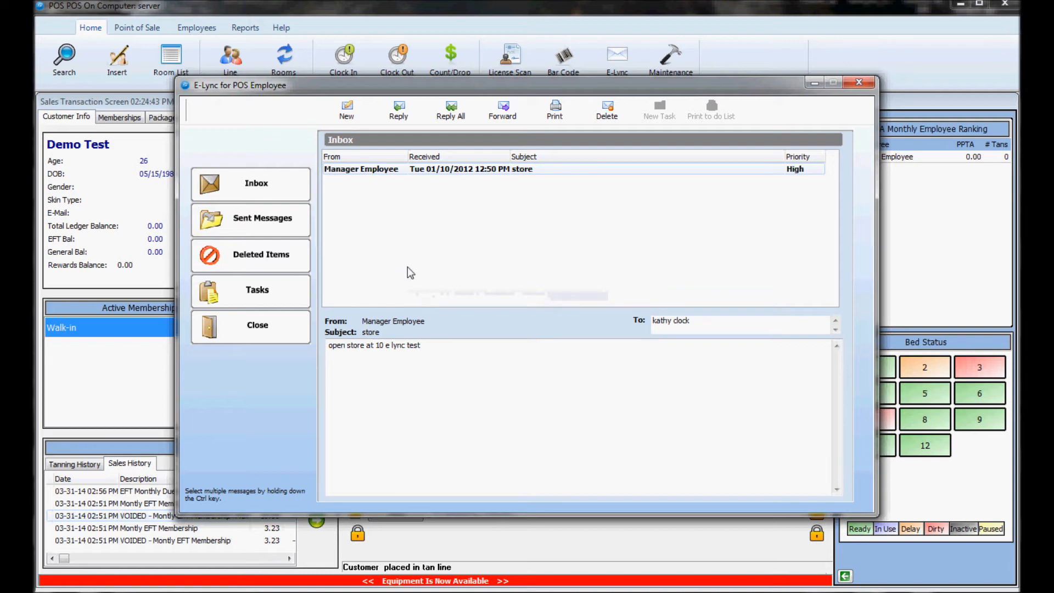
mouse_move(334, 183)
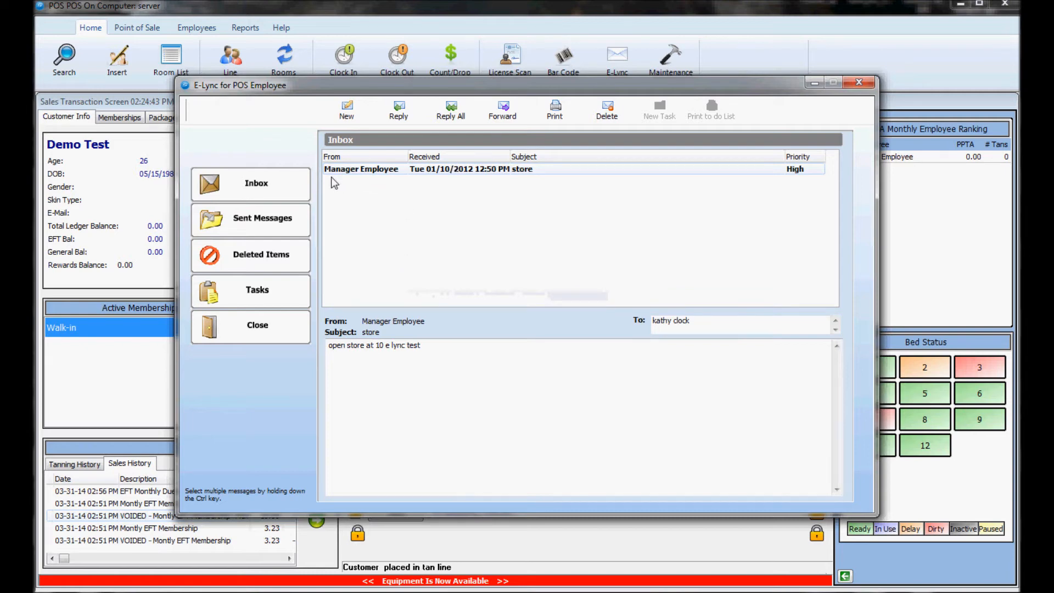
mouse_move(289, 180)
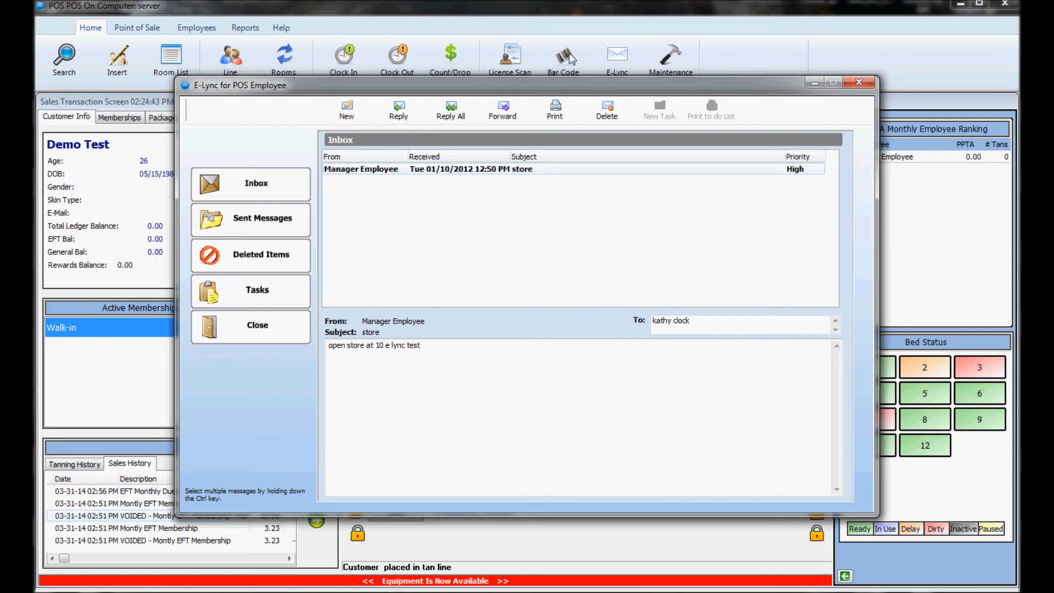
mouse_move(325, 133)
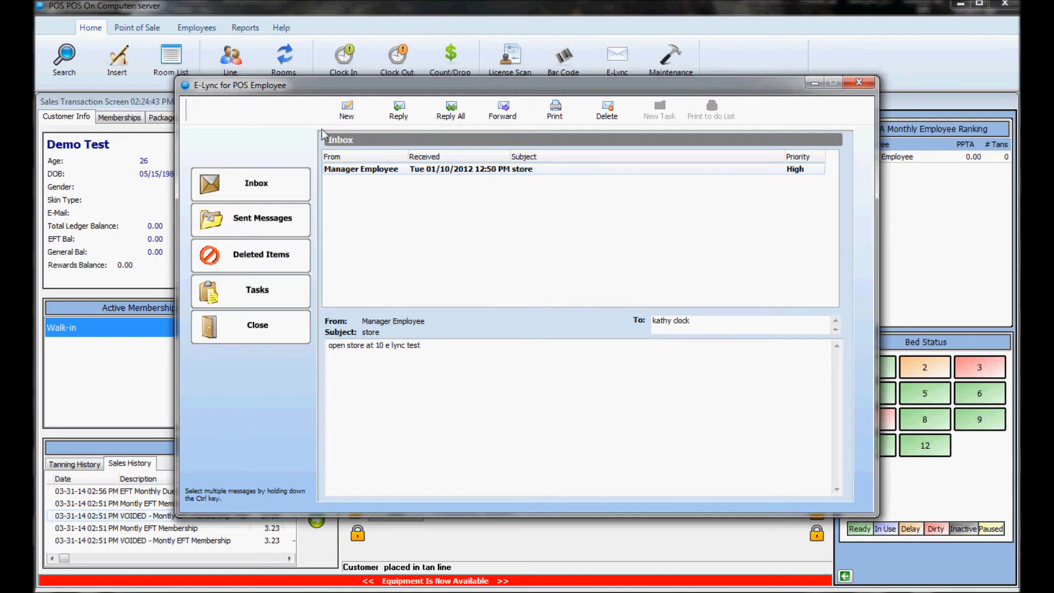
mouse_move(422, 129)
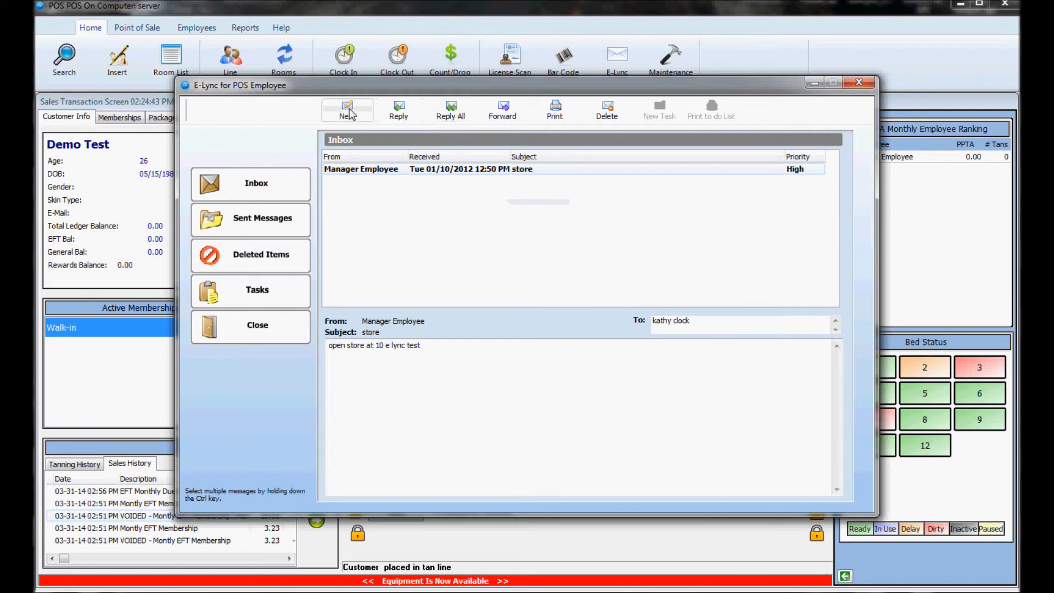
mouse_move(361, 142)
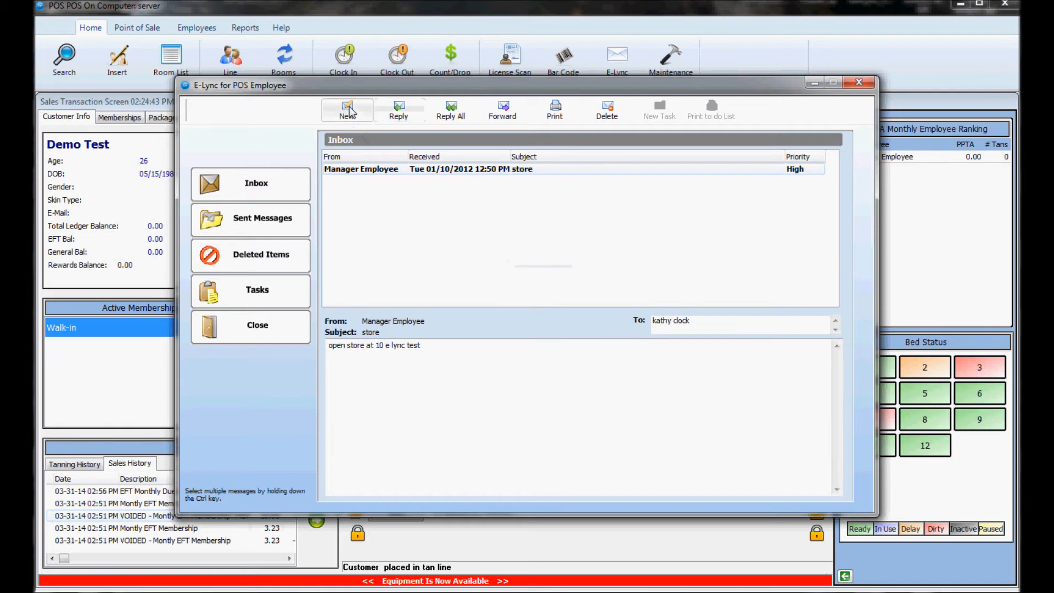
Compose a new E-Lync message, cancel the recipient picker, and discard the blank message.
left_click(346, 109)
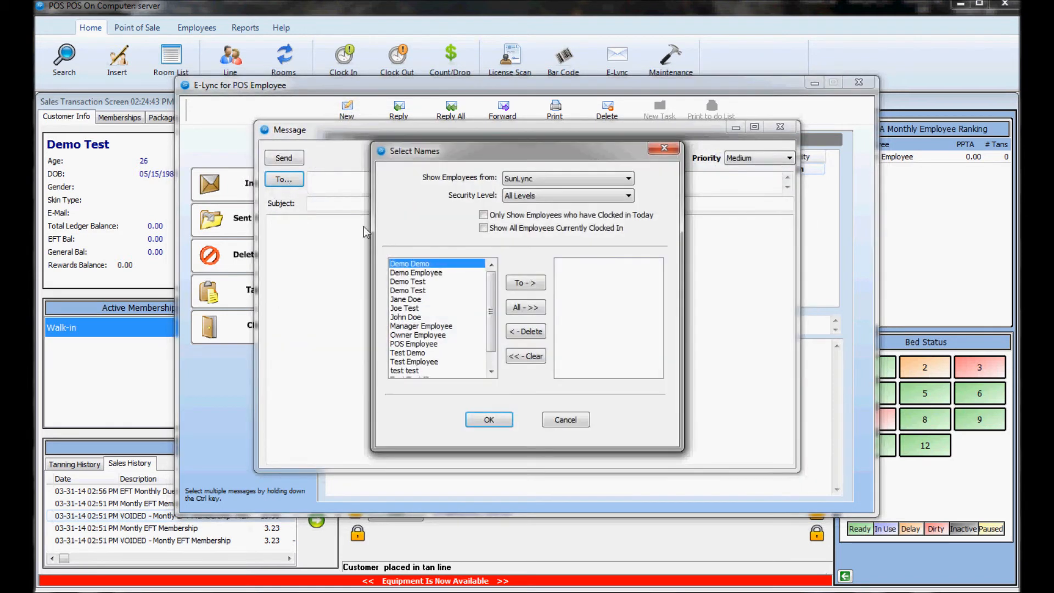
left_click(405, 307)
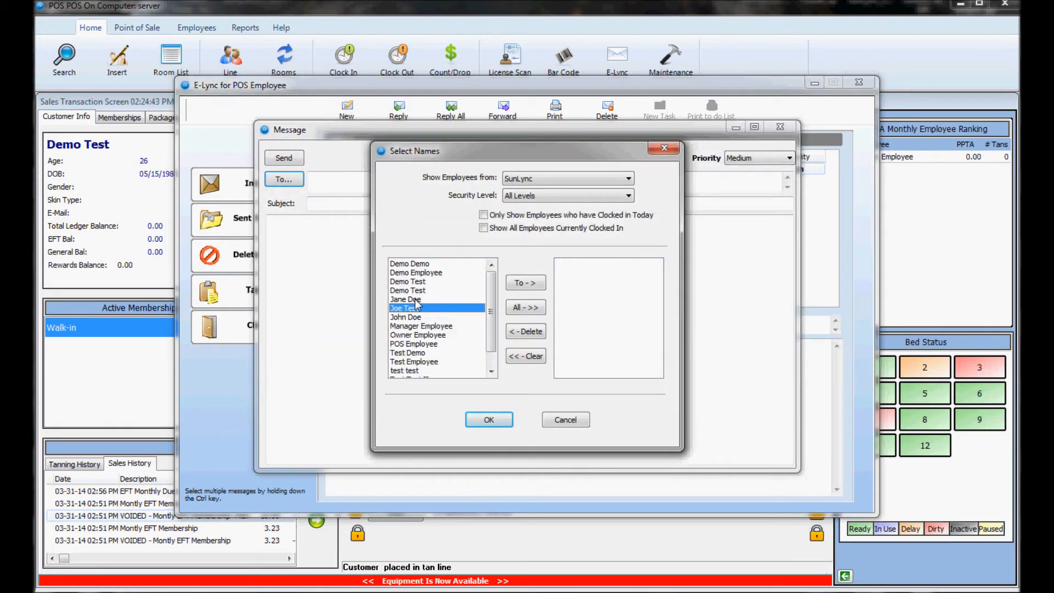
left_click(409, 263)
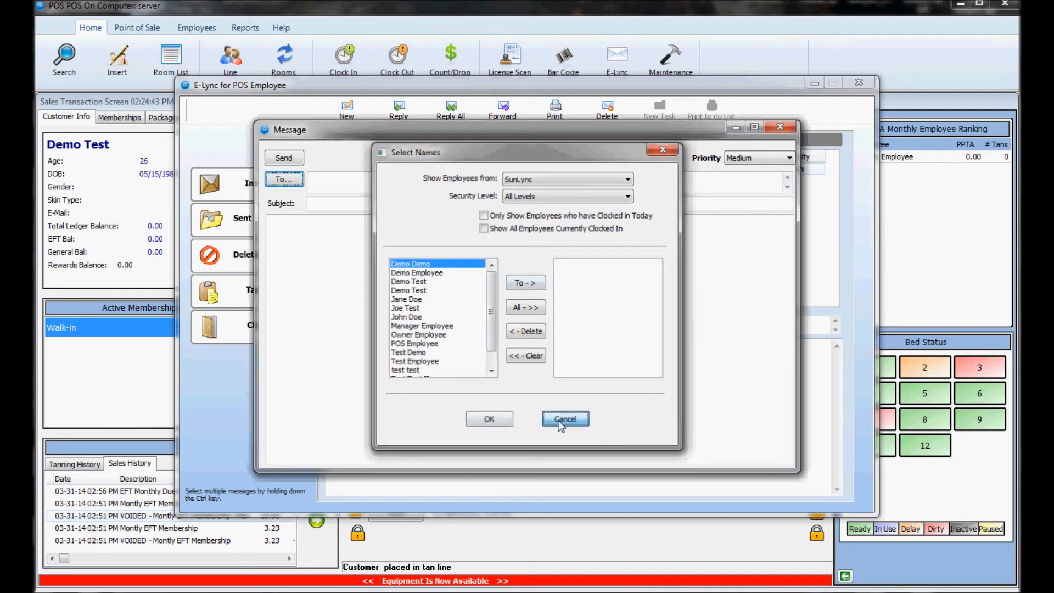
left_click(564, 418)
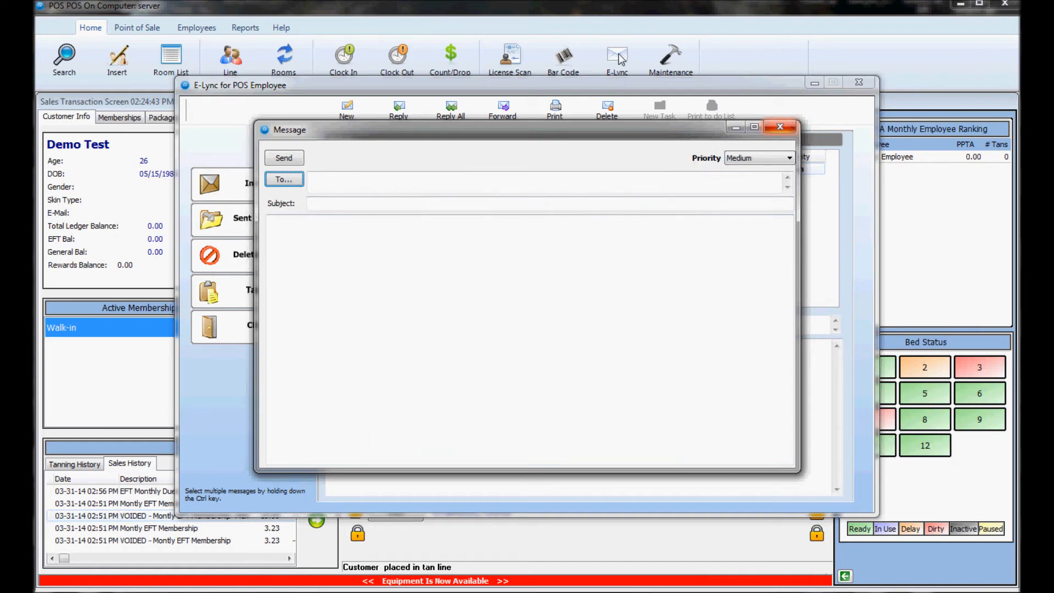
mouse_move(781, 130)
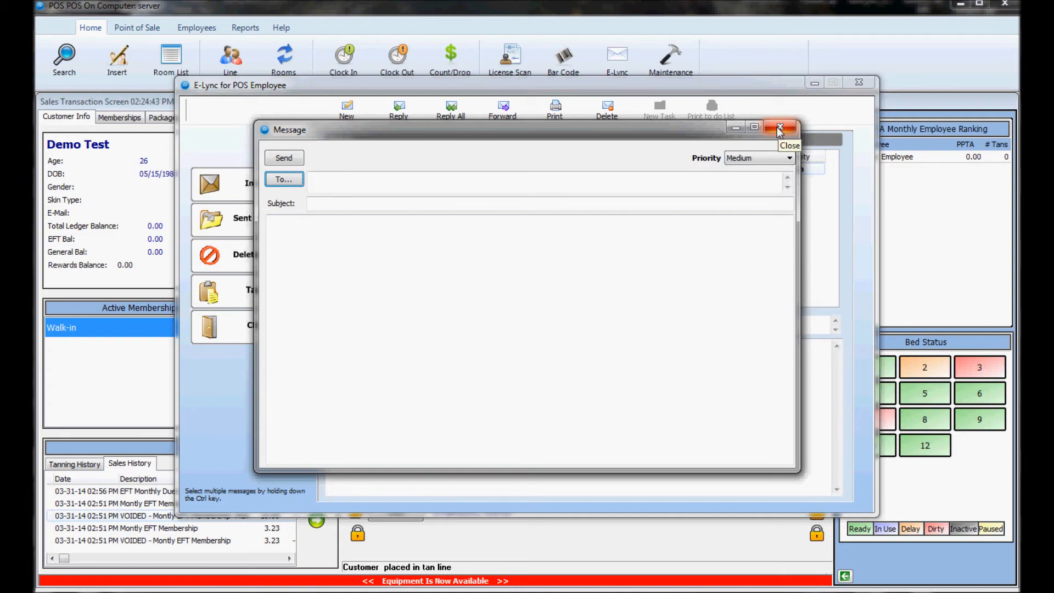
left_click(779, 128)
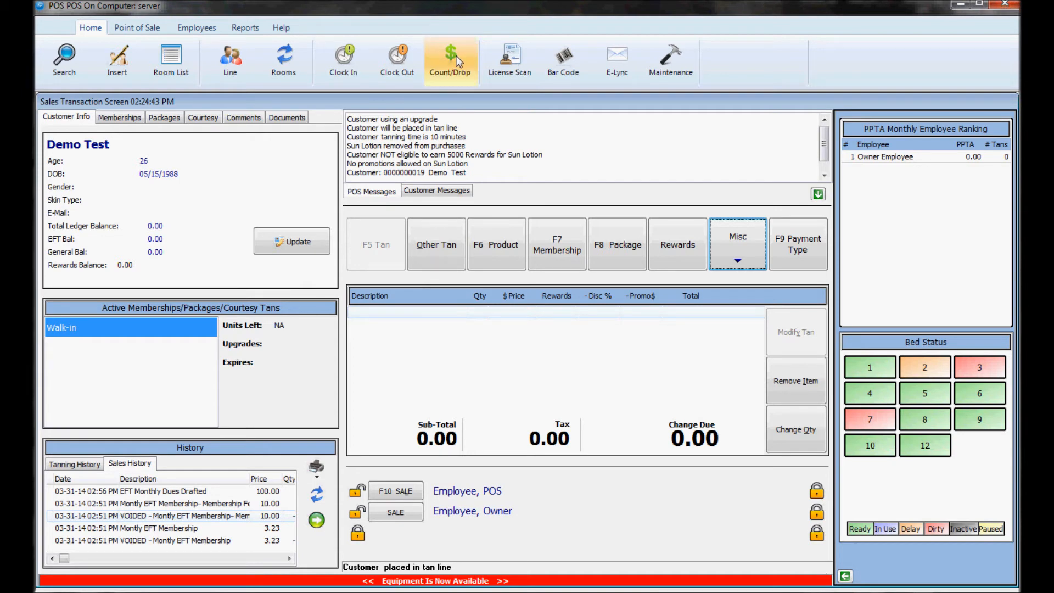
left_click(450, 60)
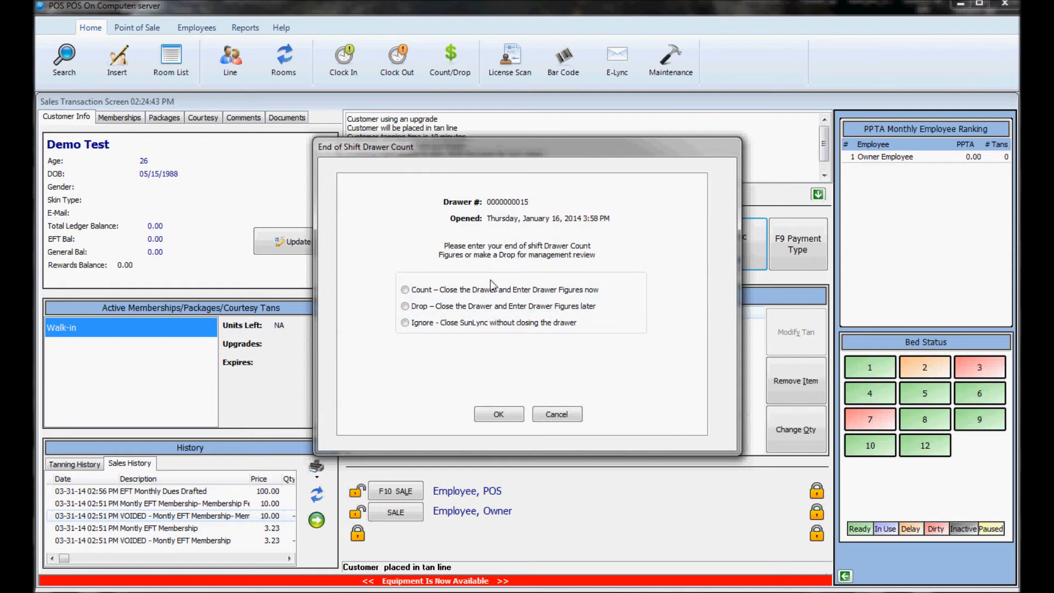
left_click(405, 289)
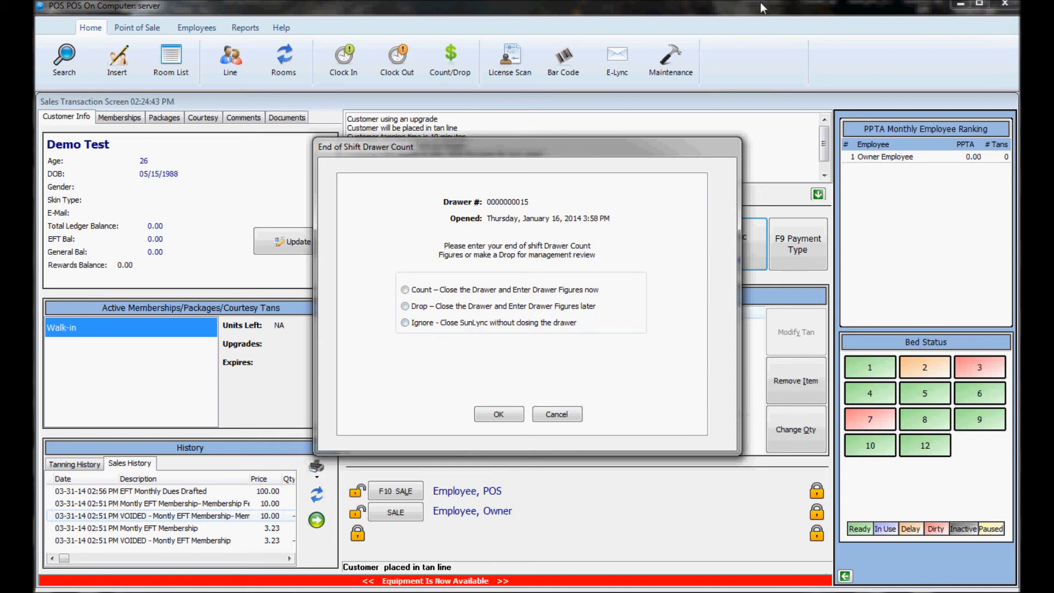
left_click(405, 288)
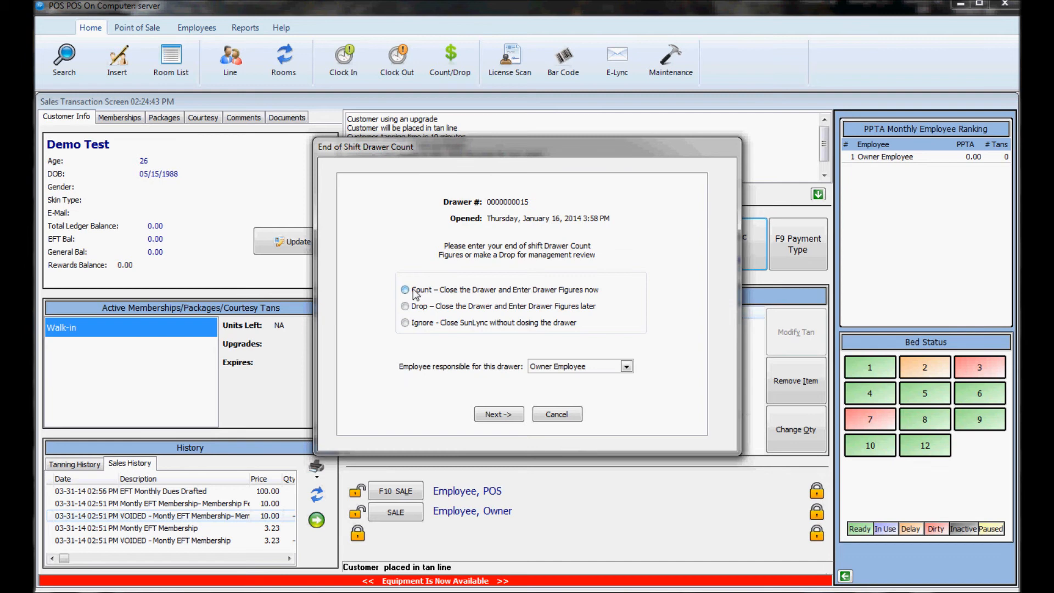
Advance the count and confirm the security password prompt.
left_click(499, 414)
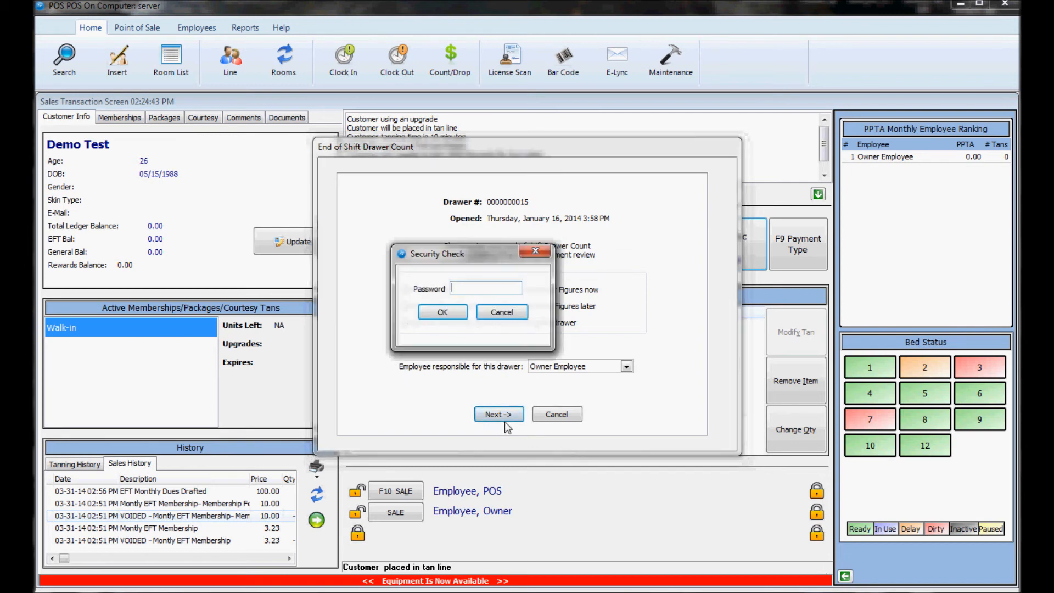
left_click(441, 311)
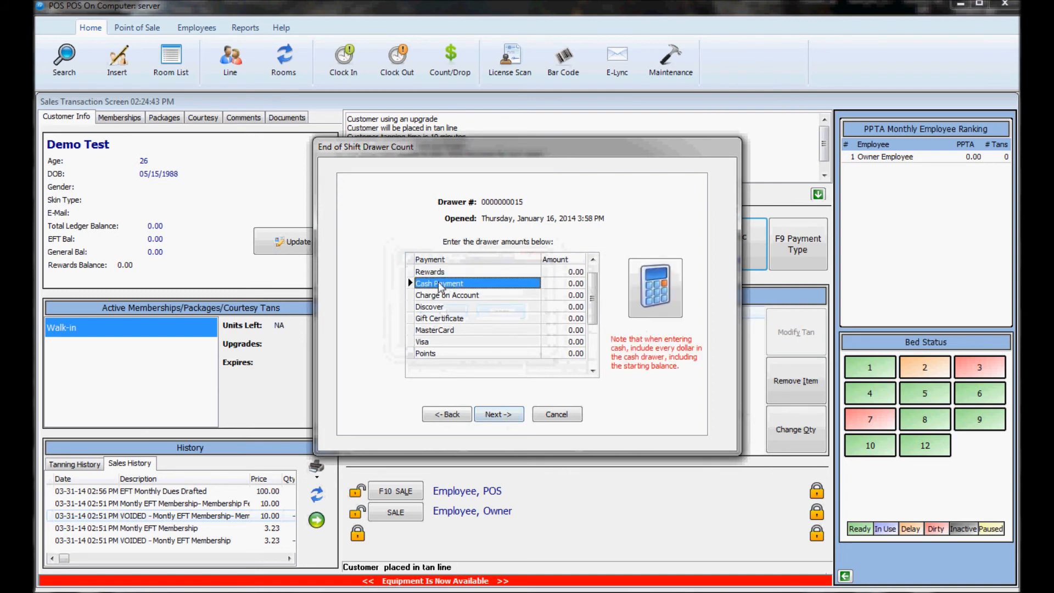
left_click(654, 287)
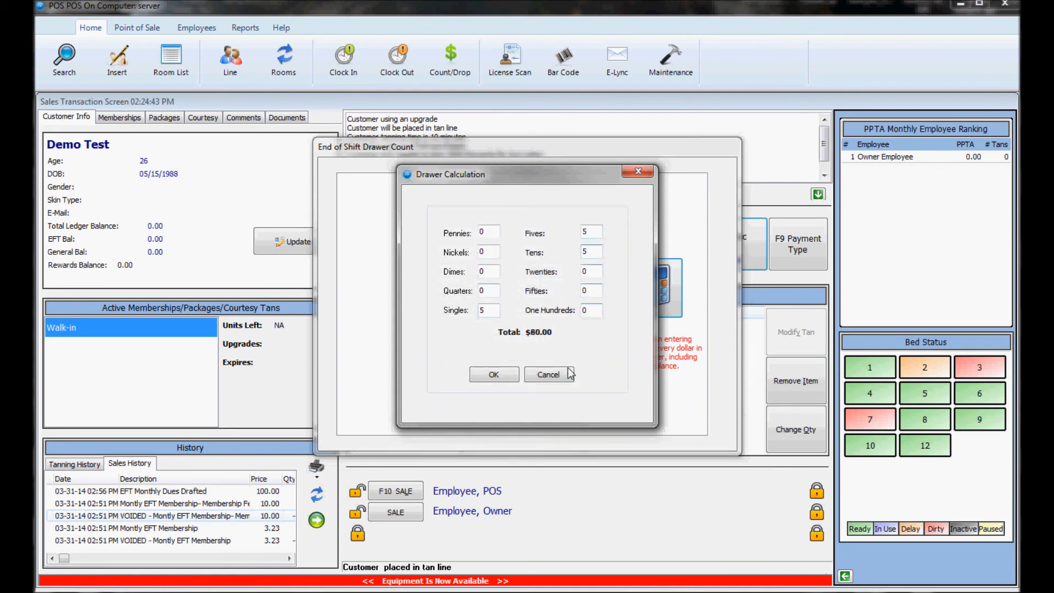
left_click(493, 374)
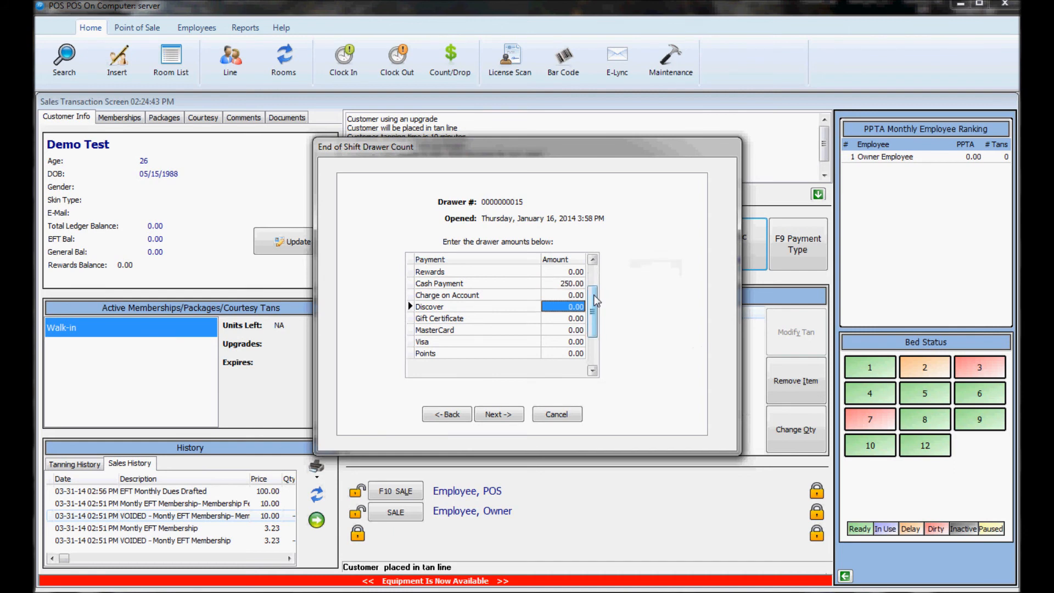
left_click(571, 284)
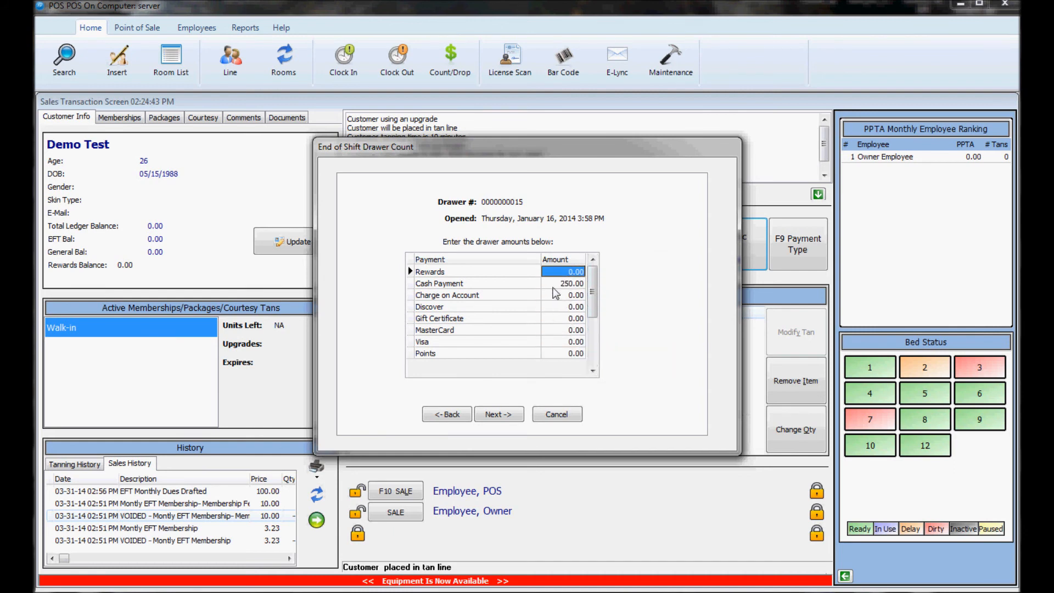
mouse_move(490, 418)
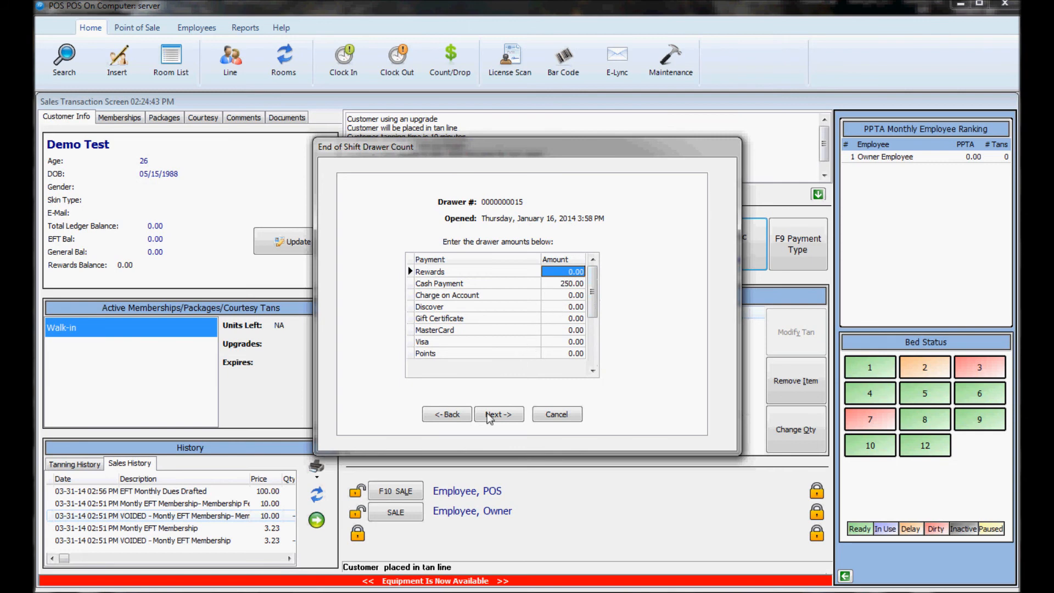
Leave 150.00 in the drawer for the next shift and proceed to the closing summary.
left_click(499, 414)
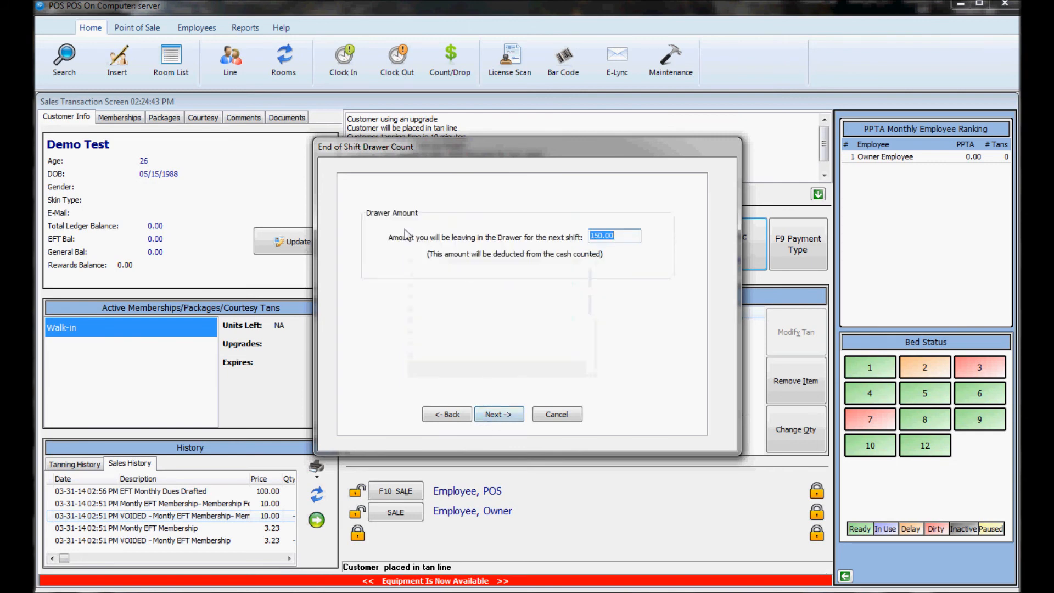
mouse_move(619, 236)
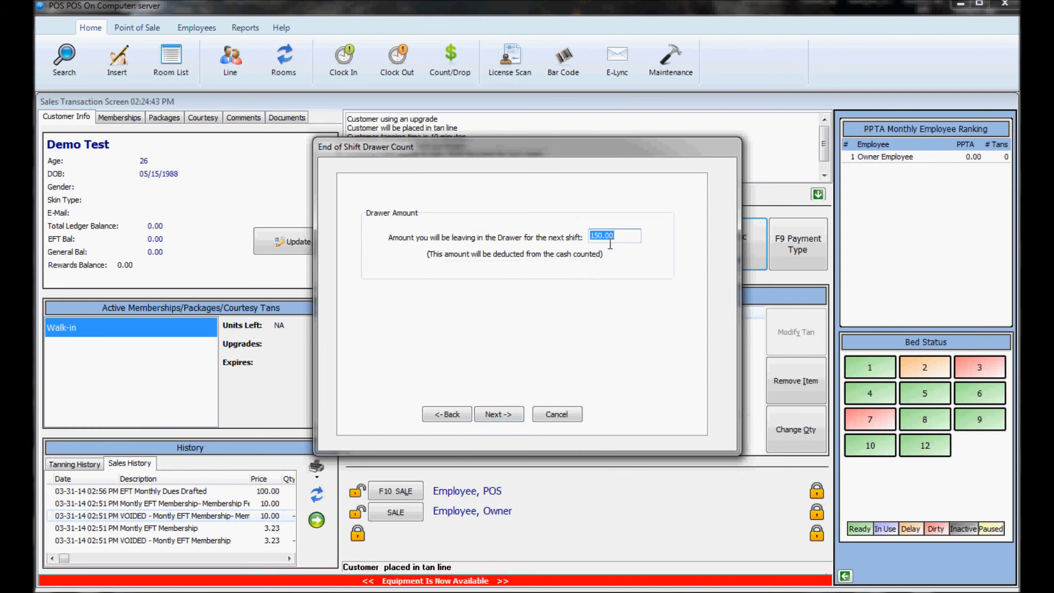
mouse_move(607, 254)
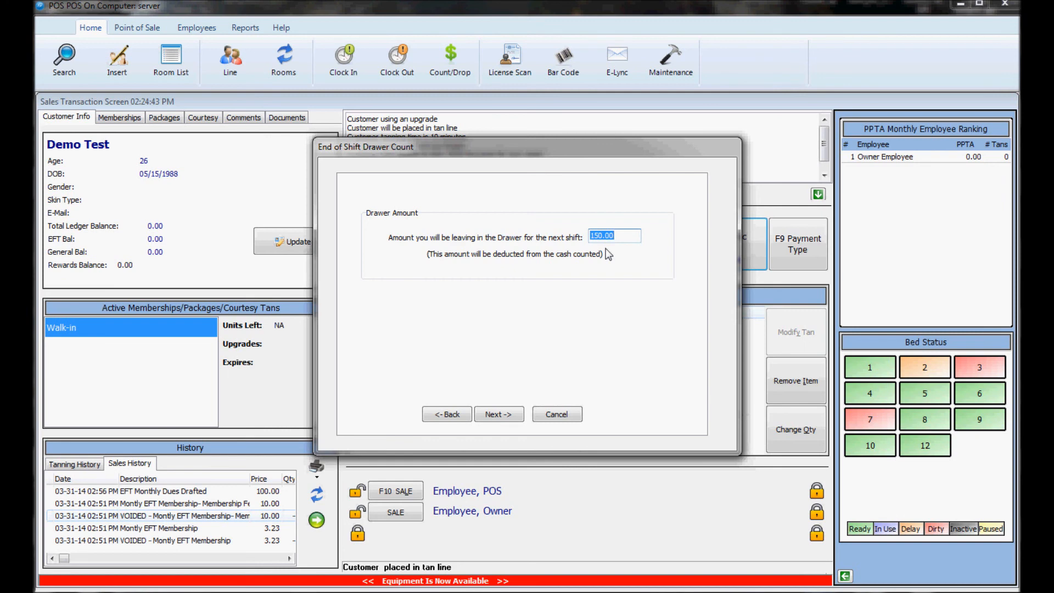
mouse_move(486, 393)
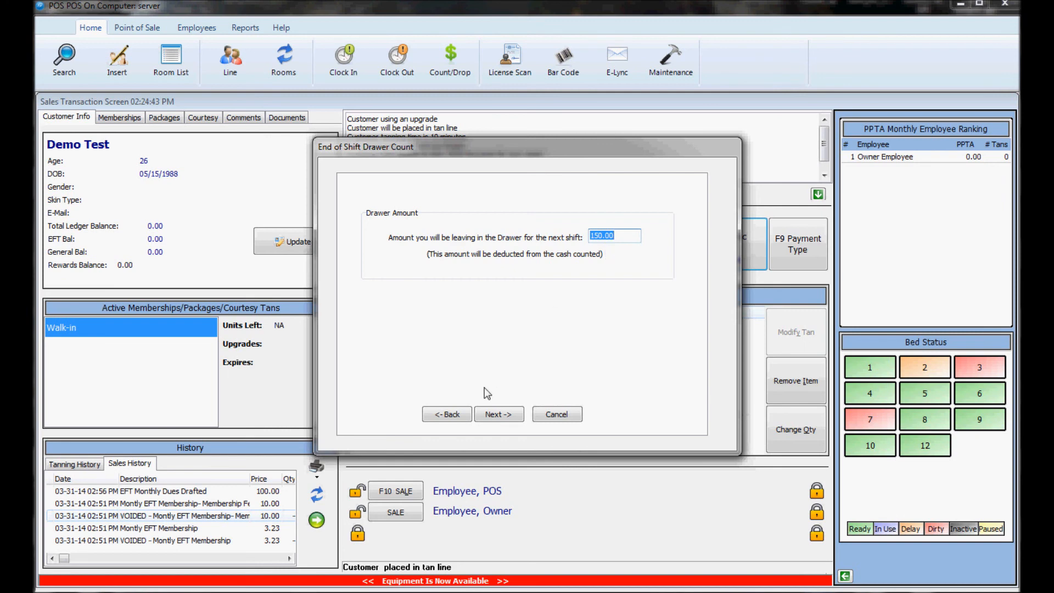
mouse_move(496, 389)
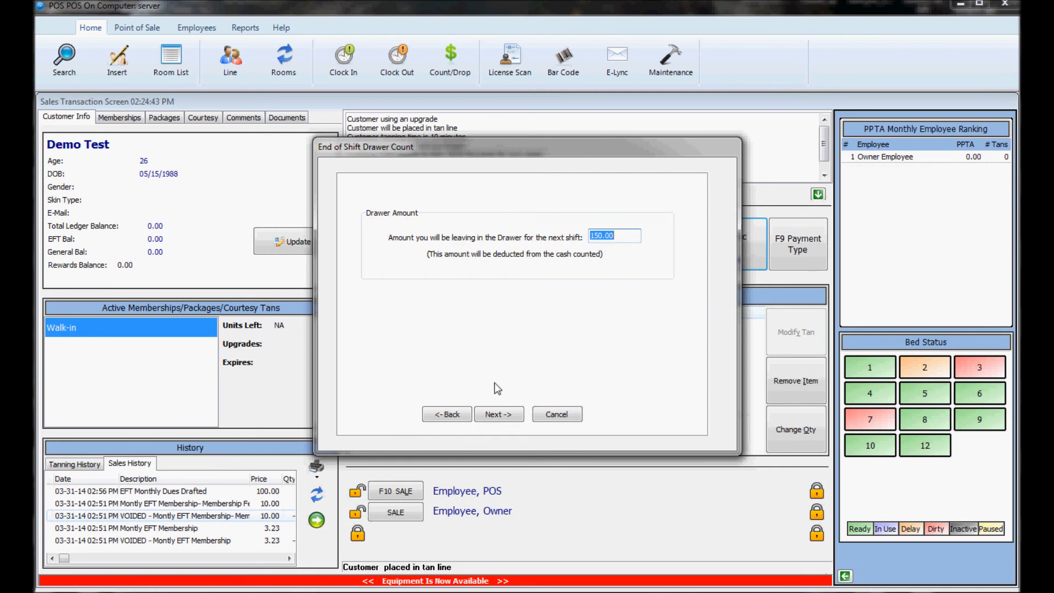
mouse_move(504, 282)
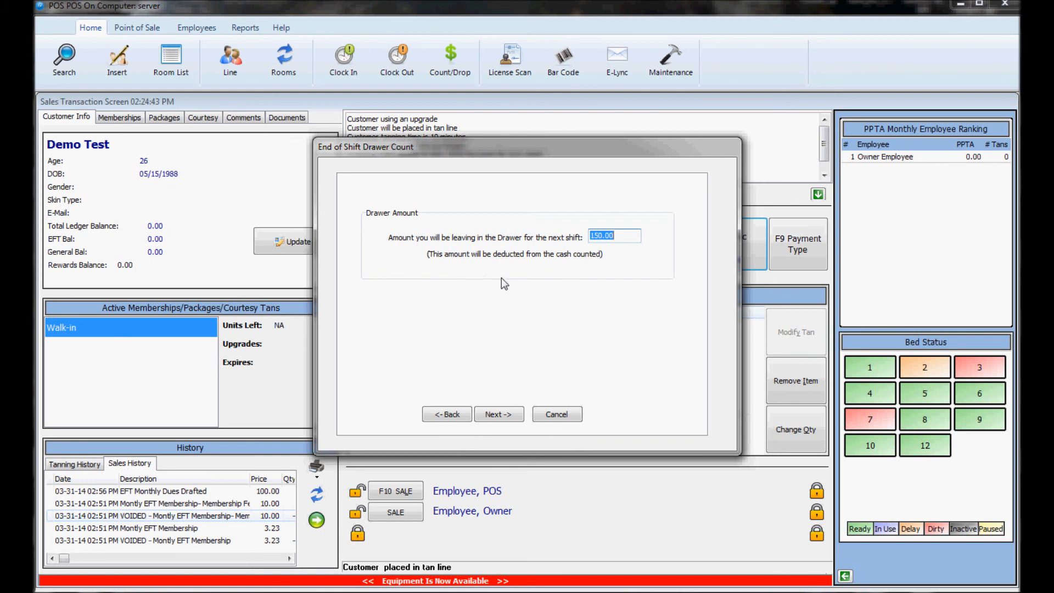
left_click(499, 414)
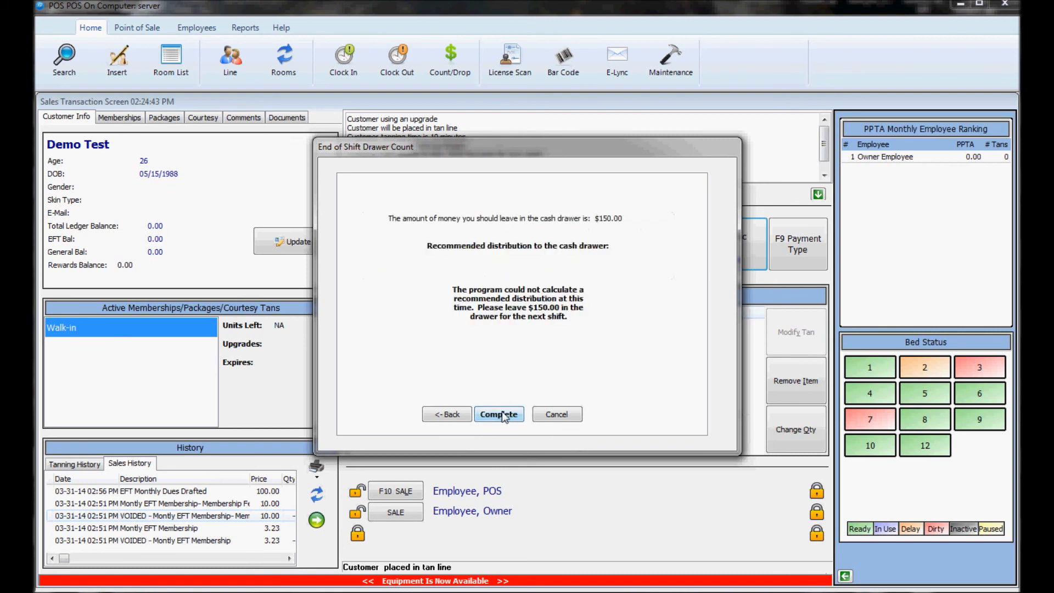
mouse_move(501, 423)
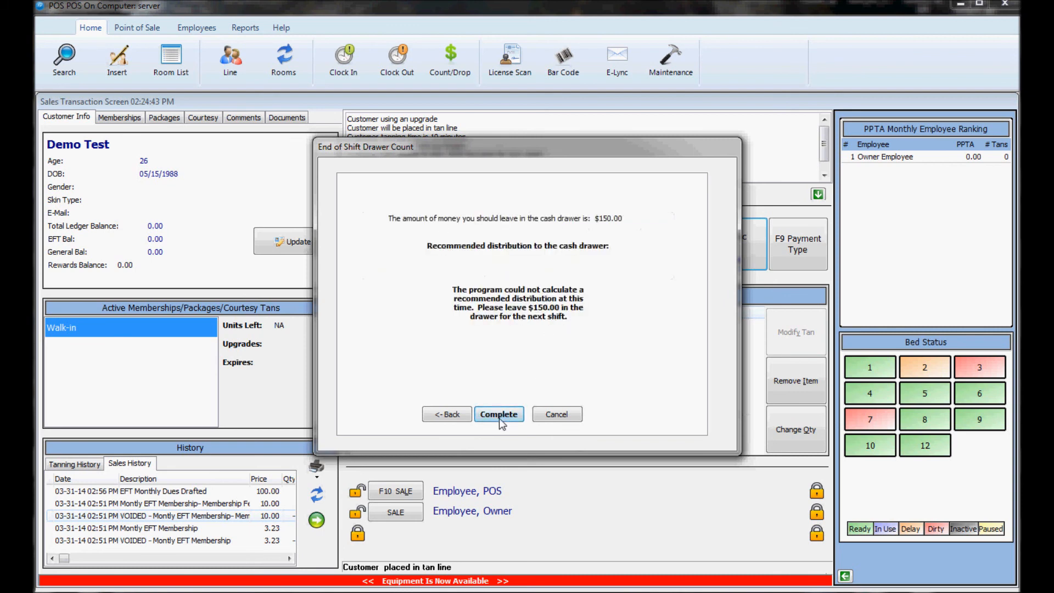
left_click(498, 414)
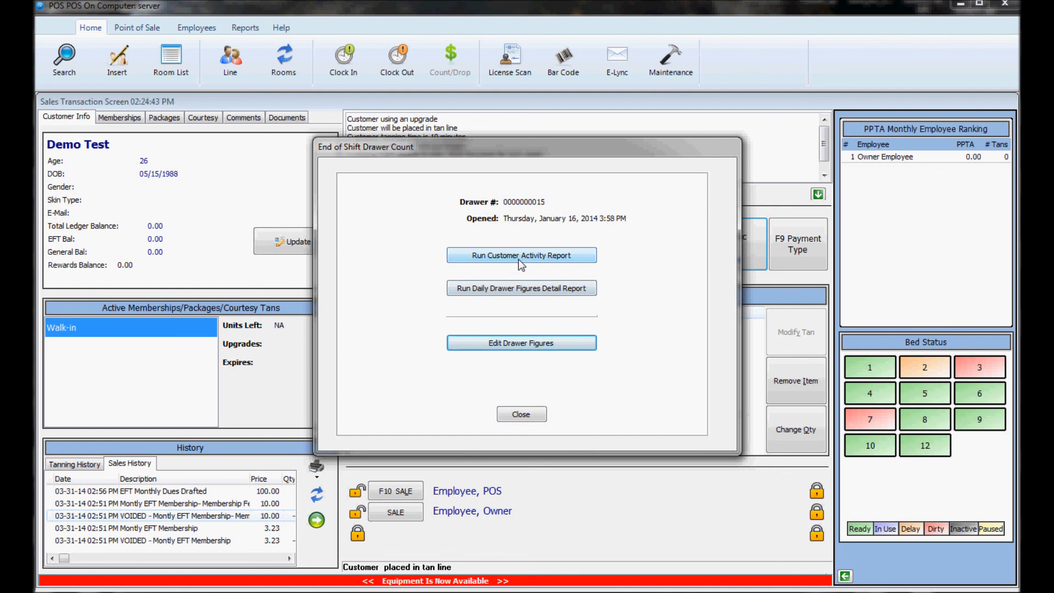
mouse_move(478, 294)
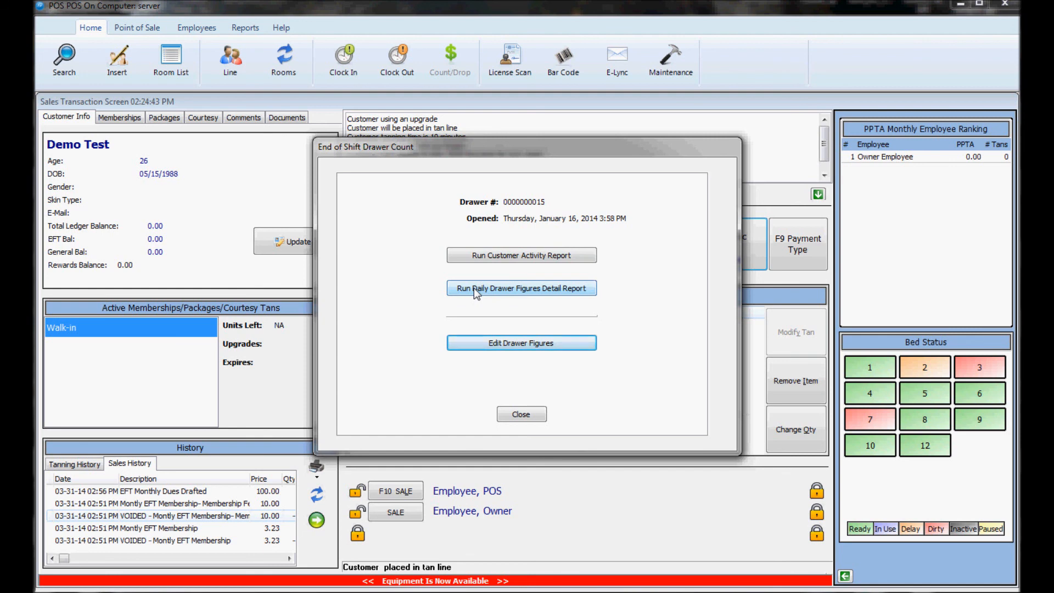
mouse_move(530, 408)
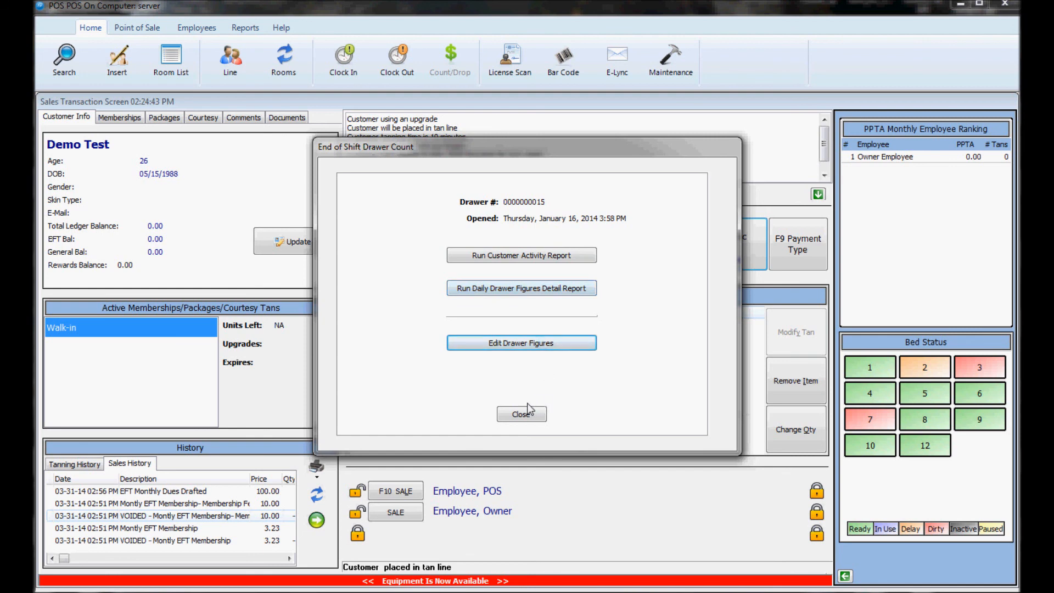
left_click(521, 414)
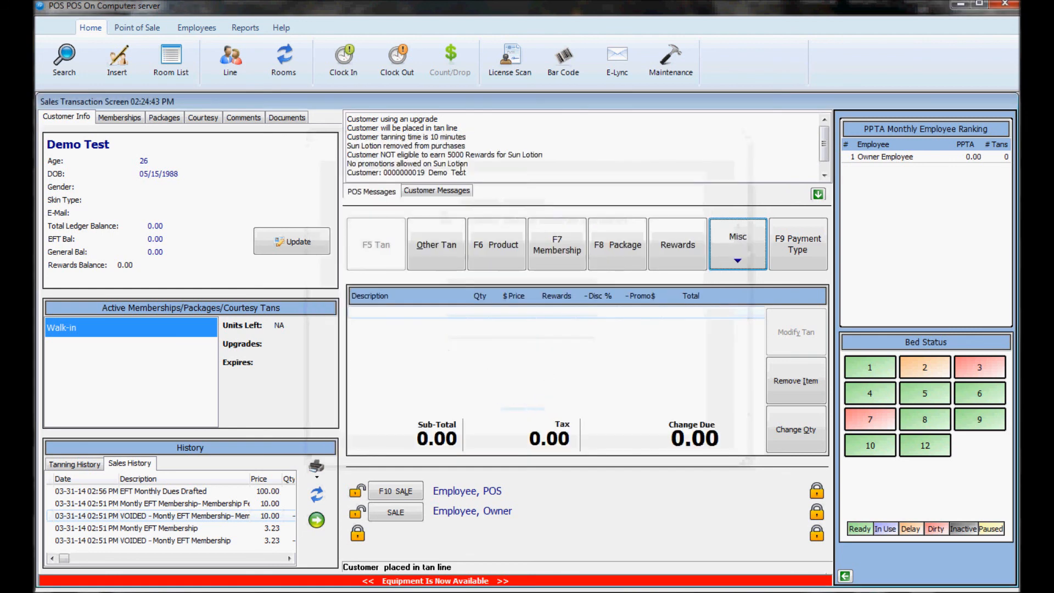